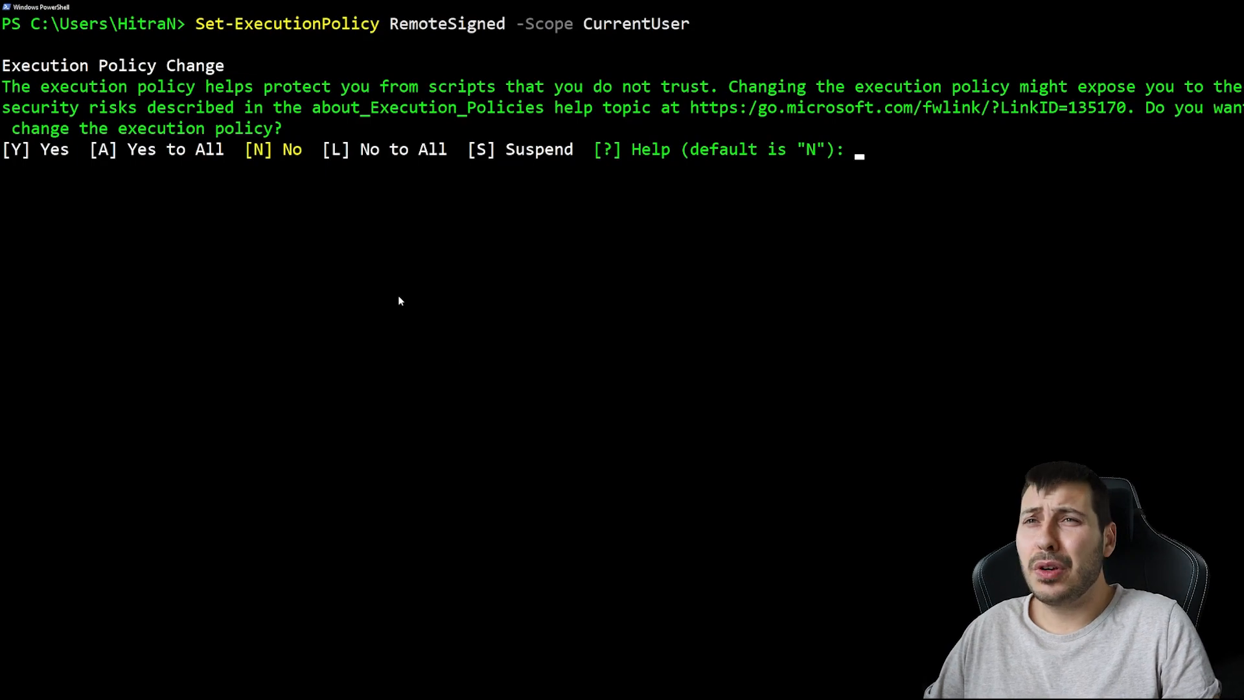
- Set the execution policy to RemoteSigned (answer A), install Scoop, then install Zig with Scoop
{"action": "type", "text": "A"}
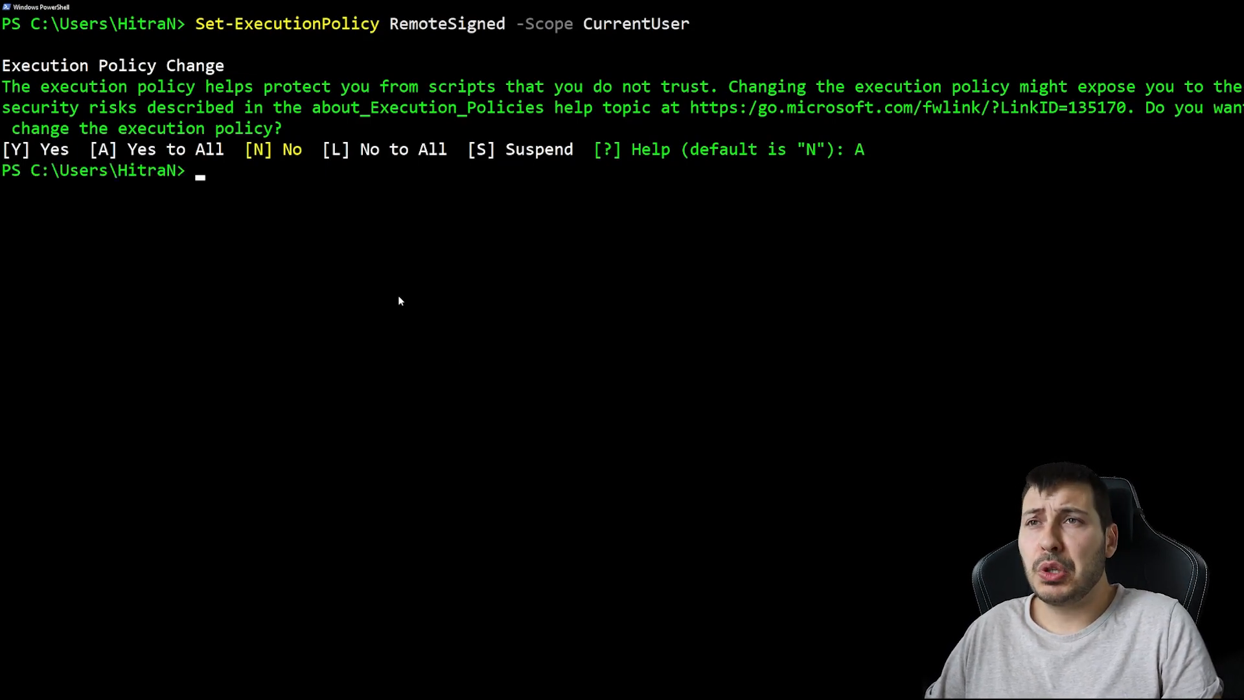
{"action": "type", "text": "irm get.scoop.sh | iex"}
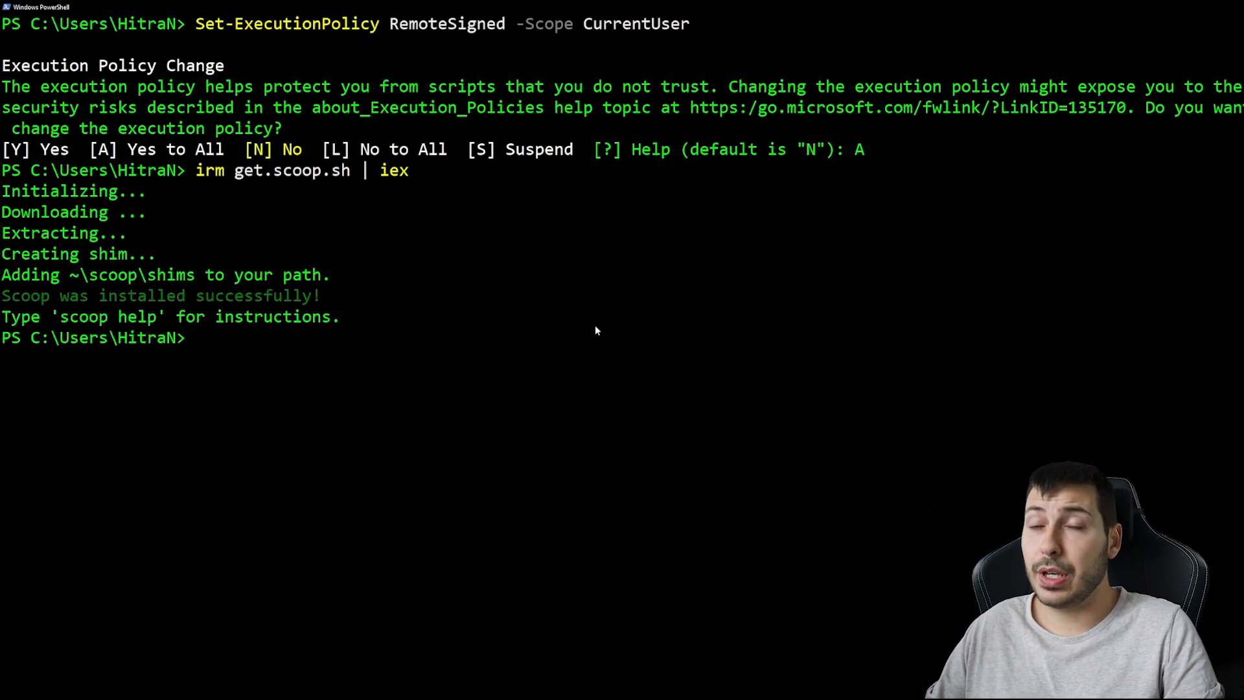
{"action": "type", "text": "scoop install zig"}
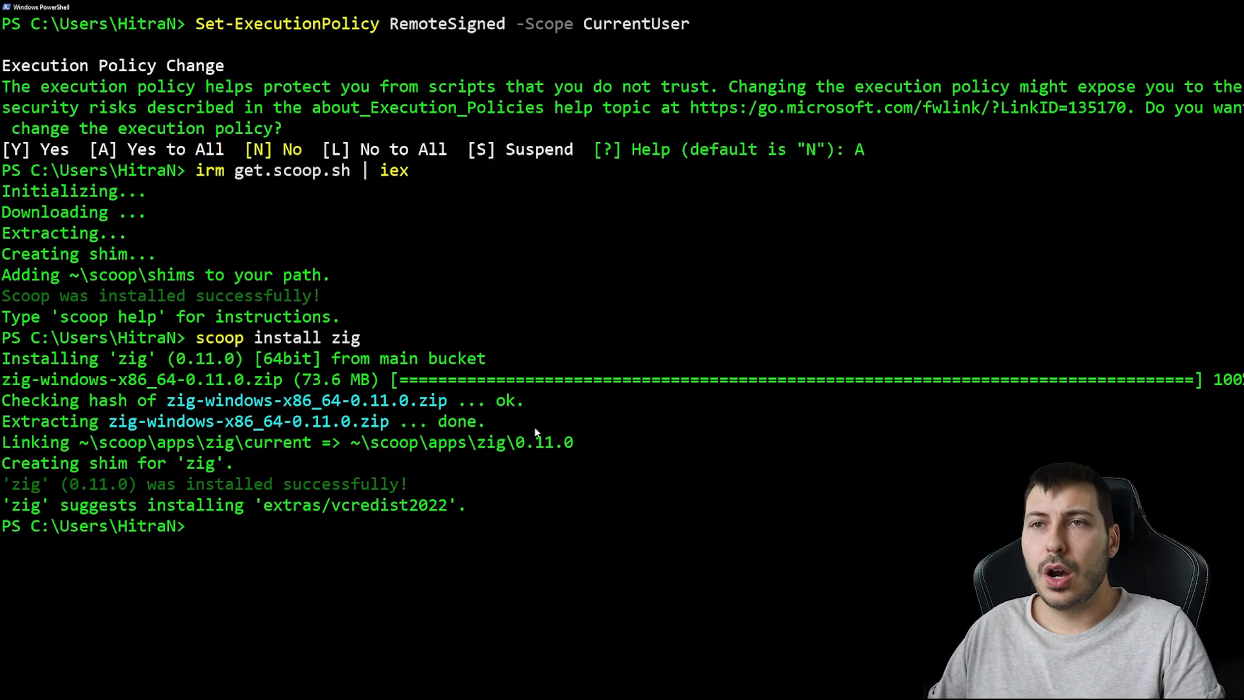
- Browse the user folders with cd and ls to reach the Desktop
{"action": "type", "text": "cd .."}
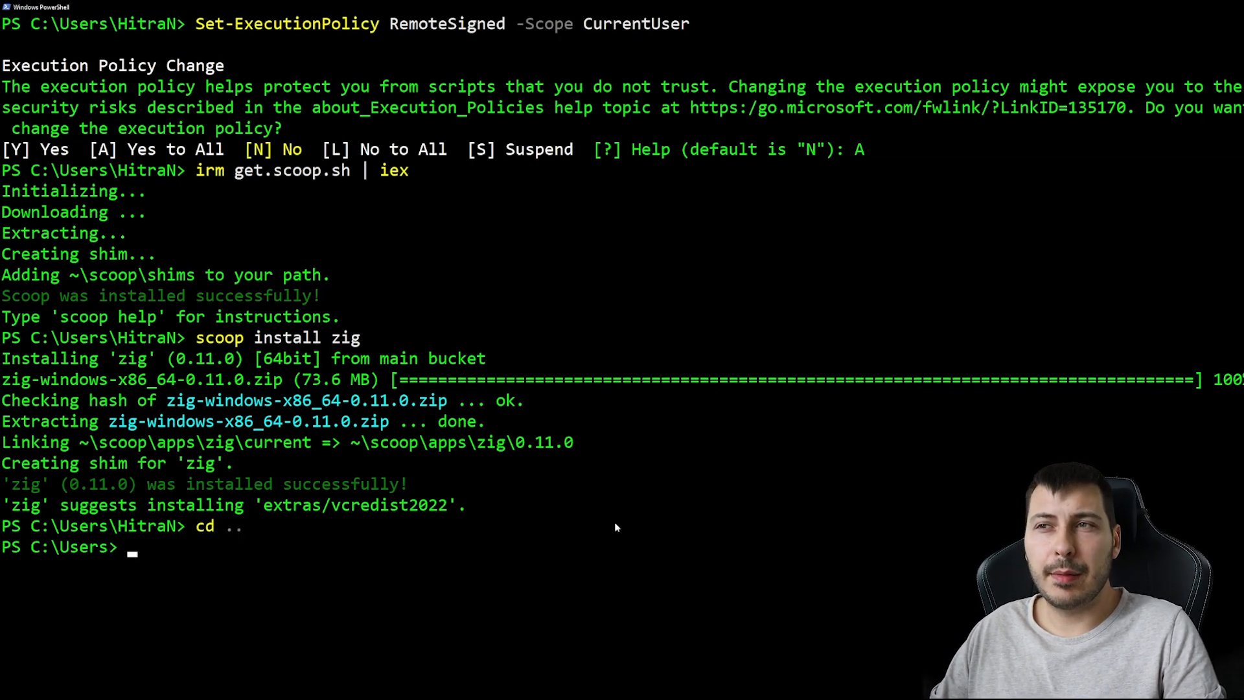
{"action": "type", "text": "ls"}
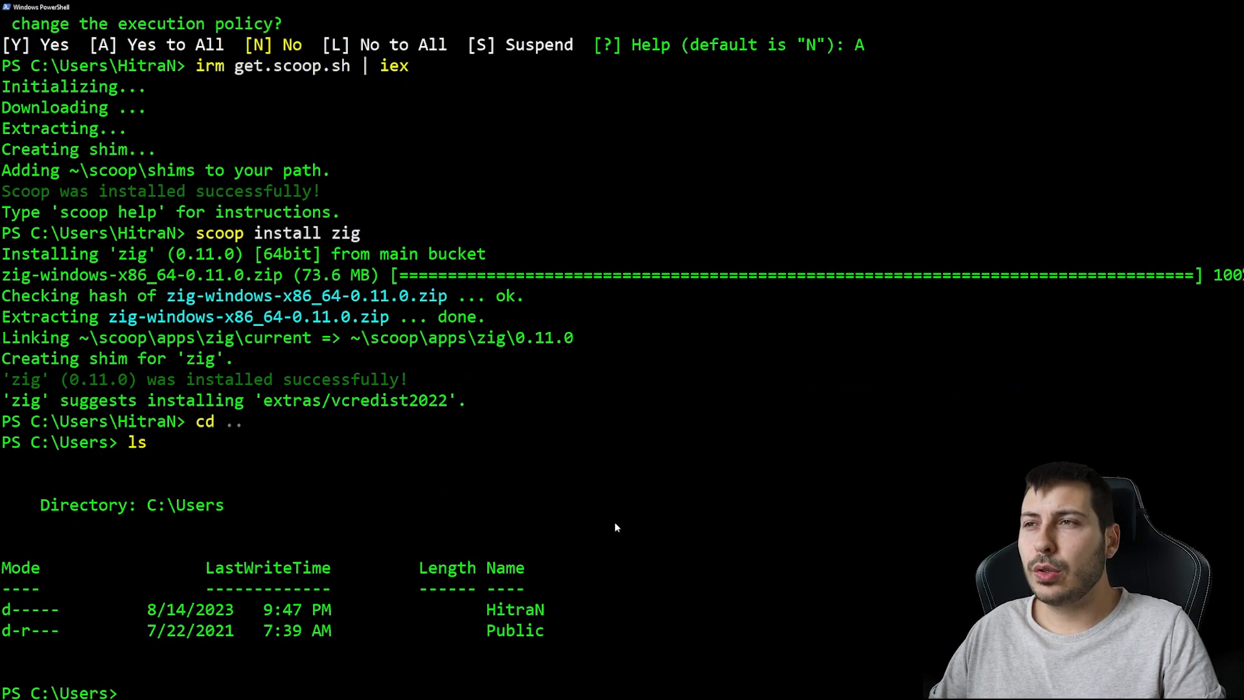
{"action": "type", "text": "cd Hit"}
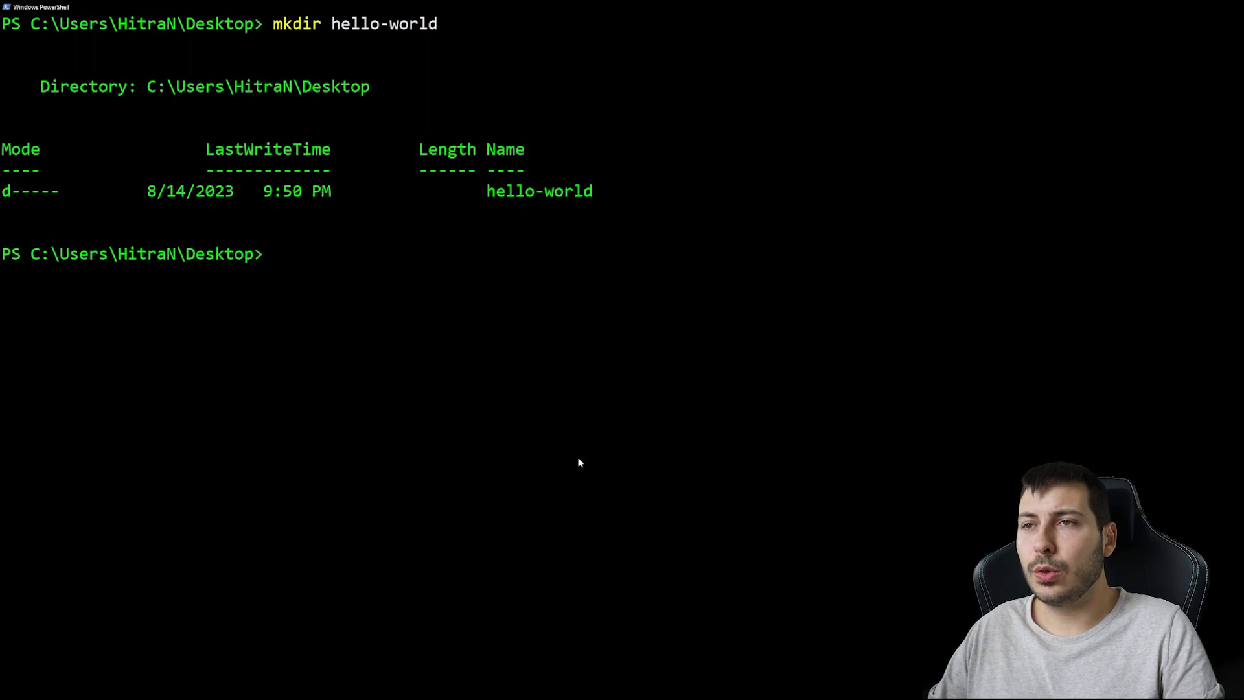
{"action": "mouse_move", "coordinate": [623, 686]}
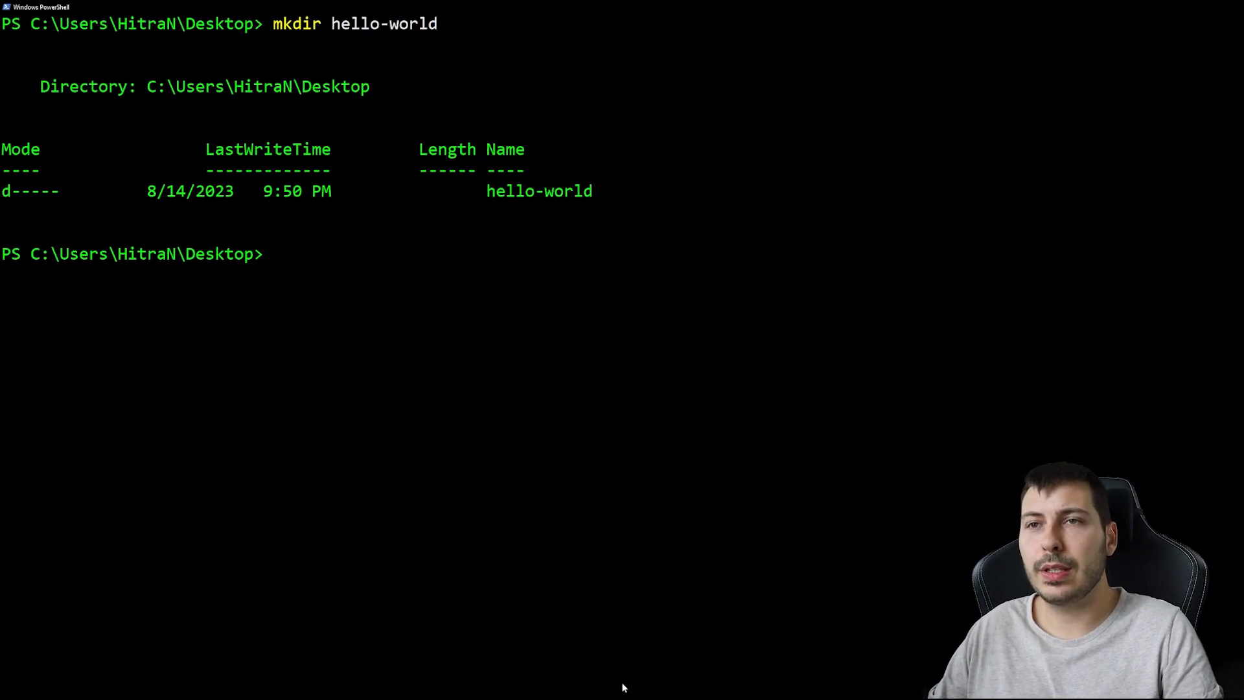
- In hello-world, run zig init-exe and then zig build run
{"action": "type", "text": "cd hello-world"}
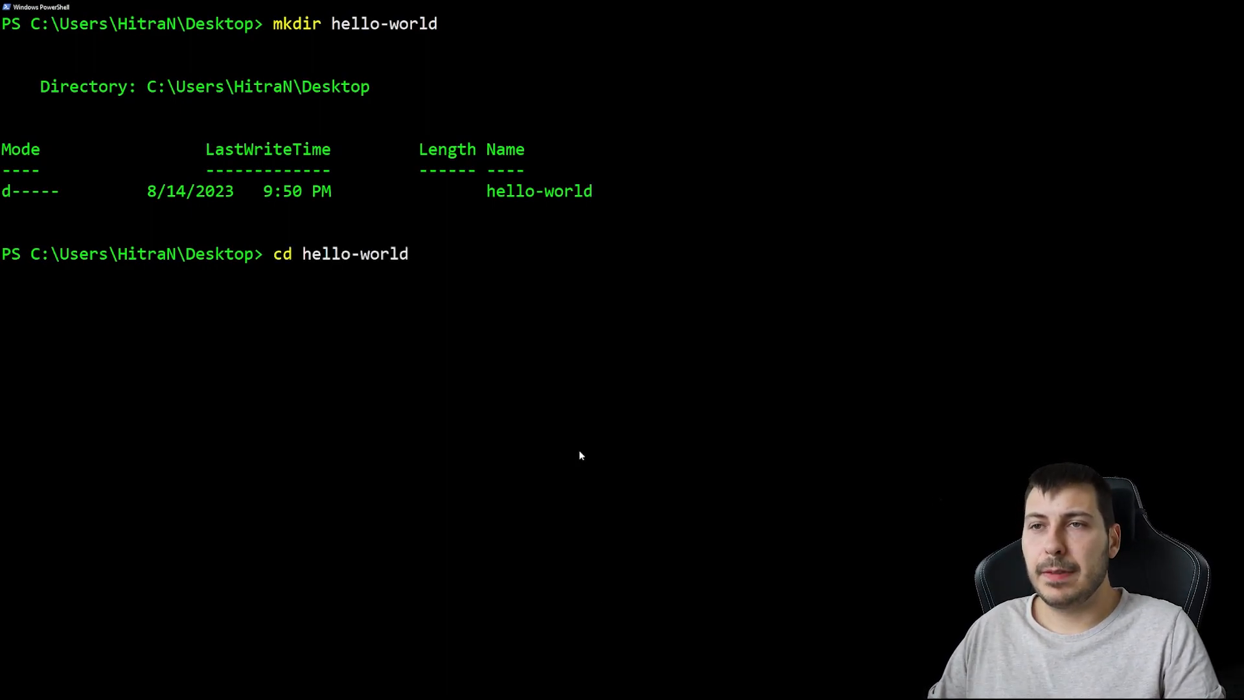
{"action": "type", "text": "zig init-exe"}
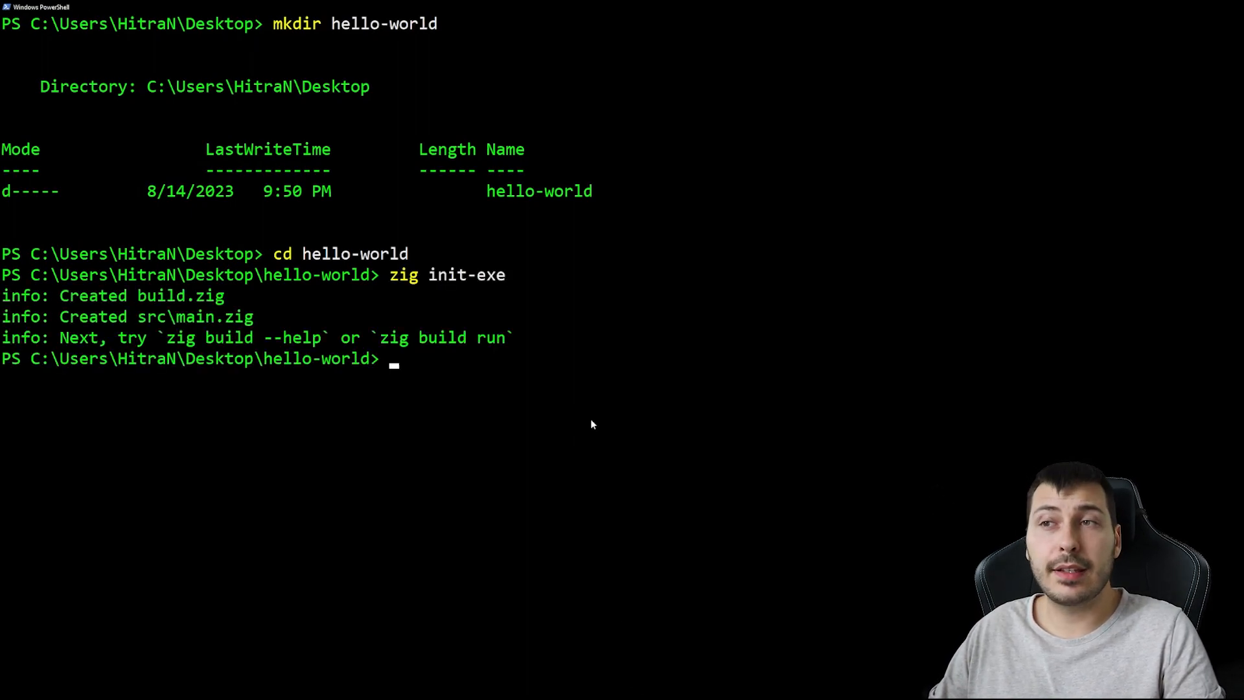
{"action": "mouse_move", "coordinate": [671, 676]}
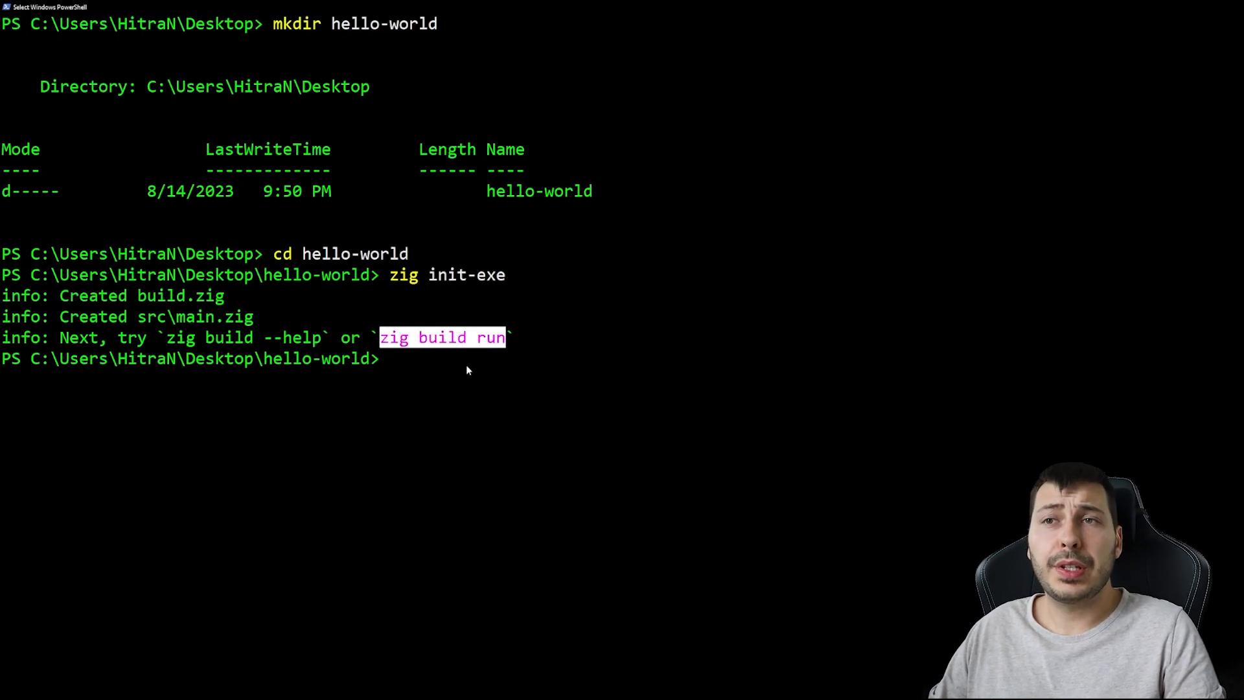
{"action": "type", "text": "zig build run"}
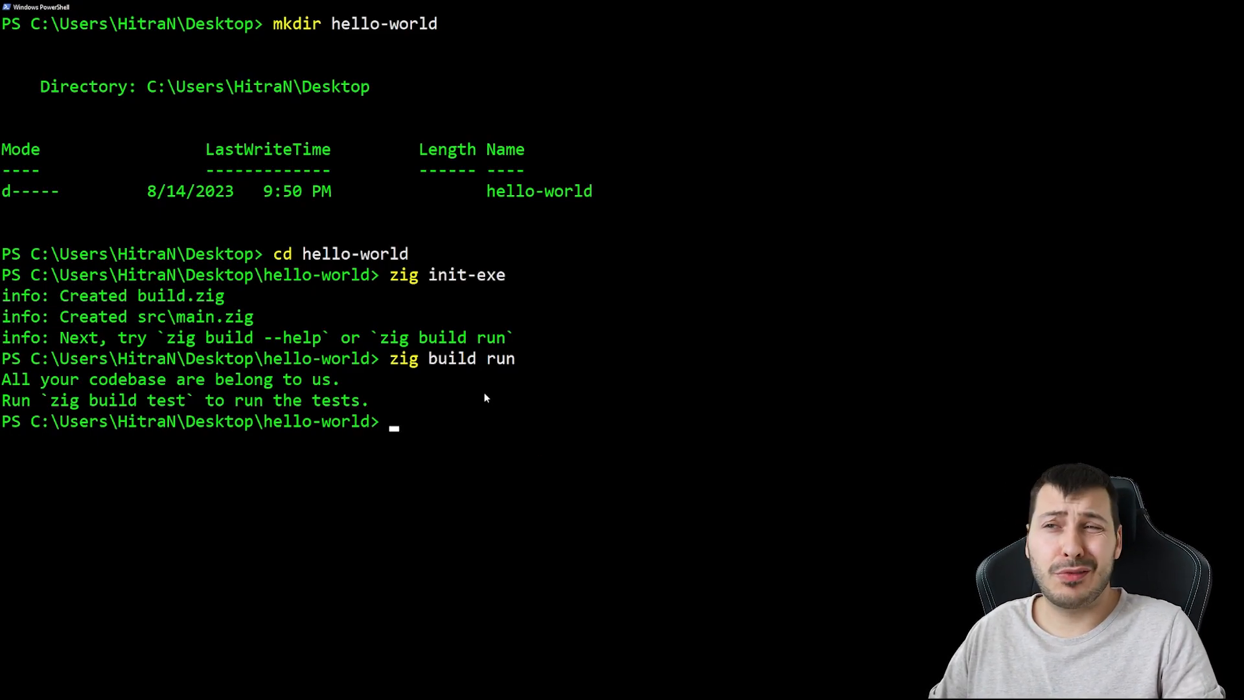
- Run the hello-world project's tests with zig build test
{"action": "type", "text": "z"}
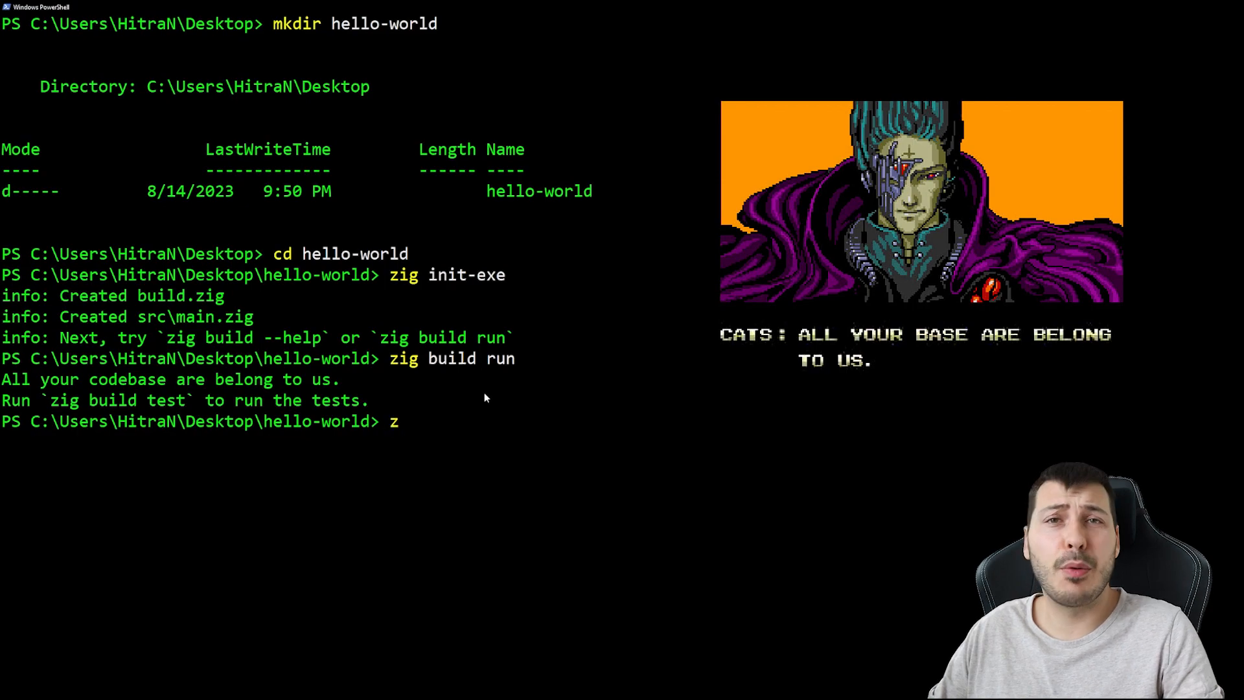
{"action": "type", "text": "ig build"}
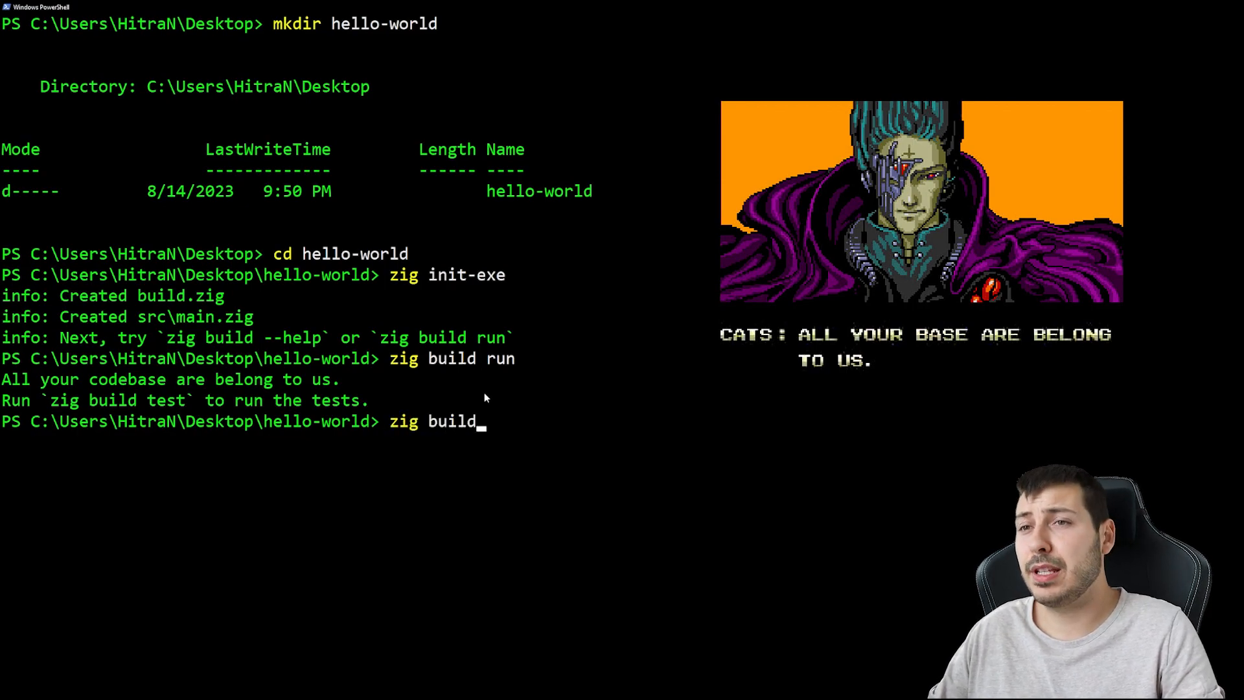
{"action": "type", "text": "test"}
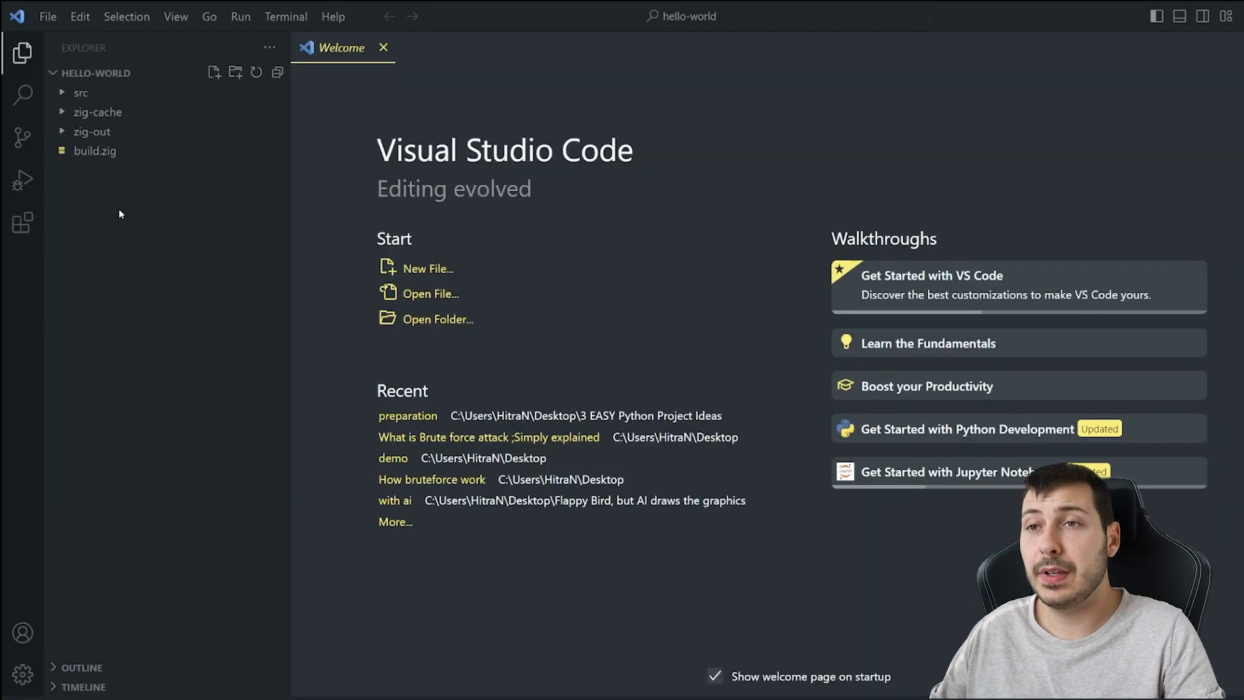
- Install the Zig Language extension and let it download a chosen Zig version
{"action": "left_click", "coordinate": [80, 93]}
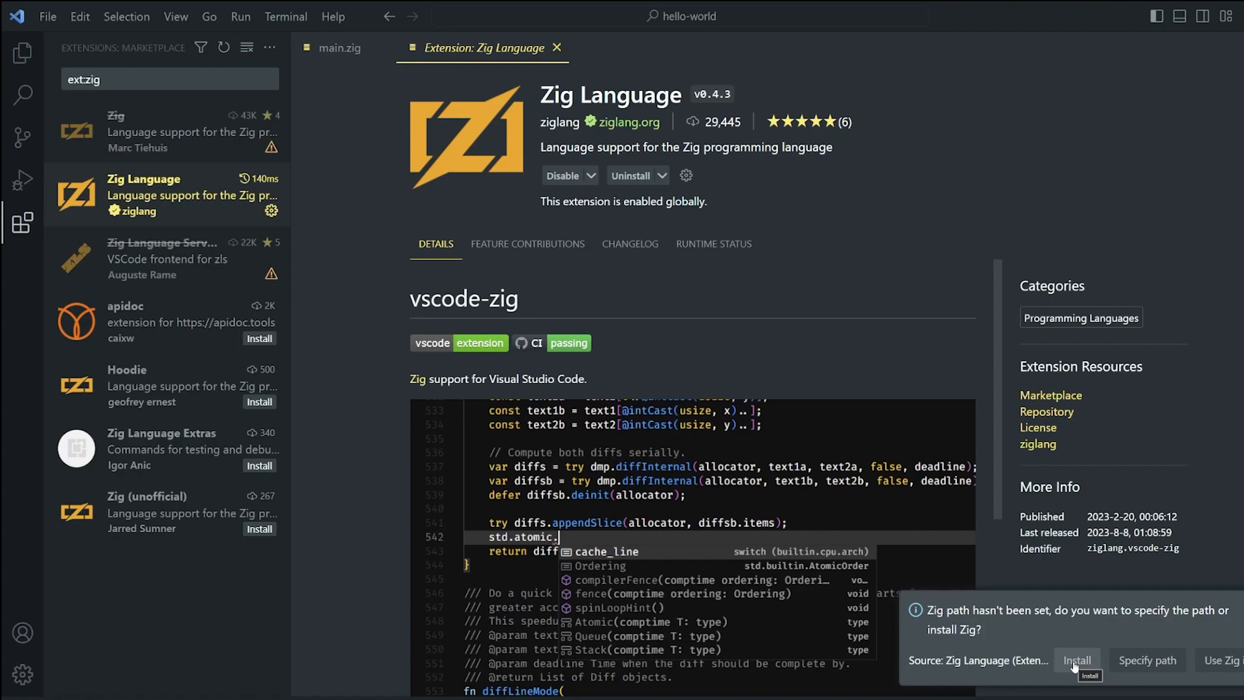
{"action": "left_click", "coordinate": [1076, 659]}
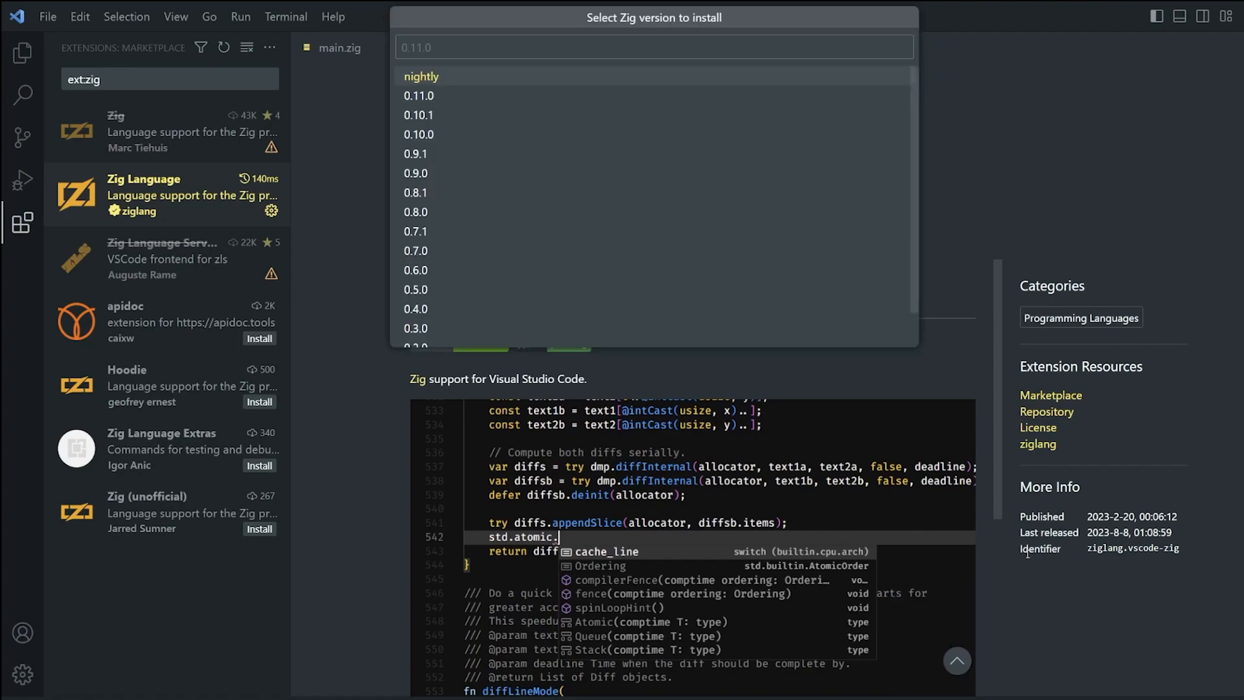
{"action": "left_click", "coordinate": [416, 96]}
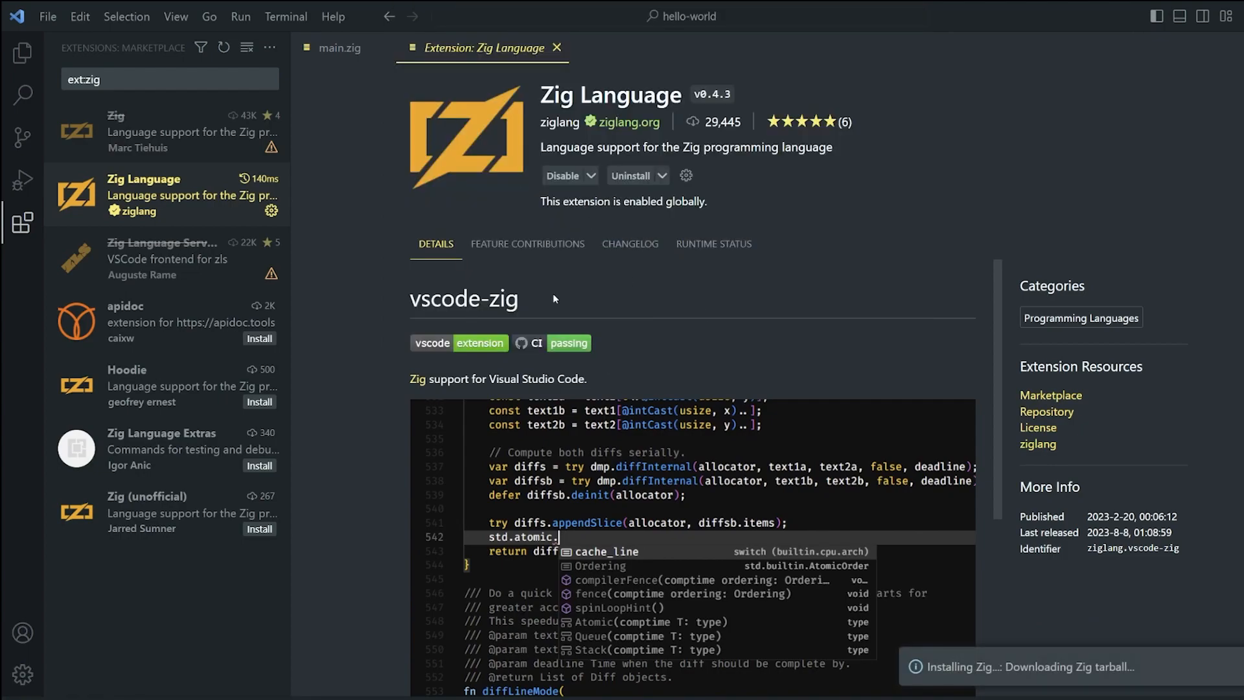
{"action": "mouse_move", "coordinate": [608, 343]}
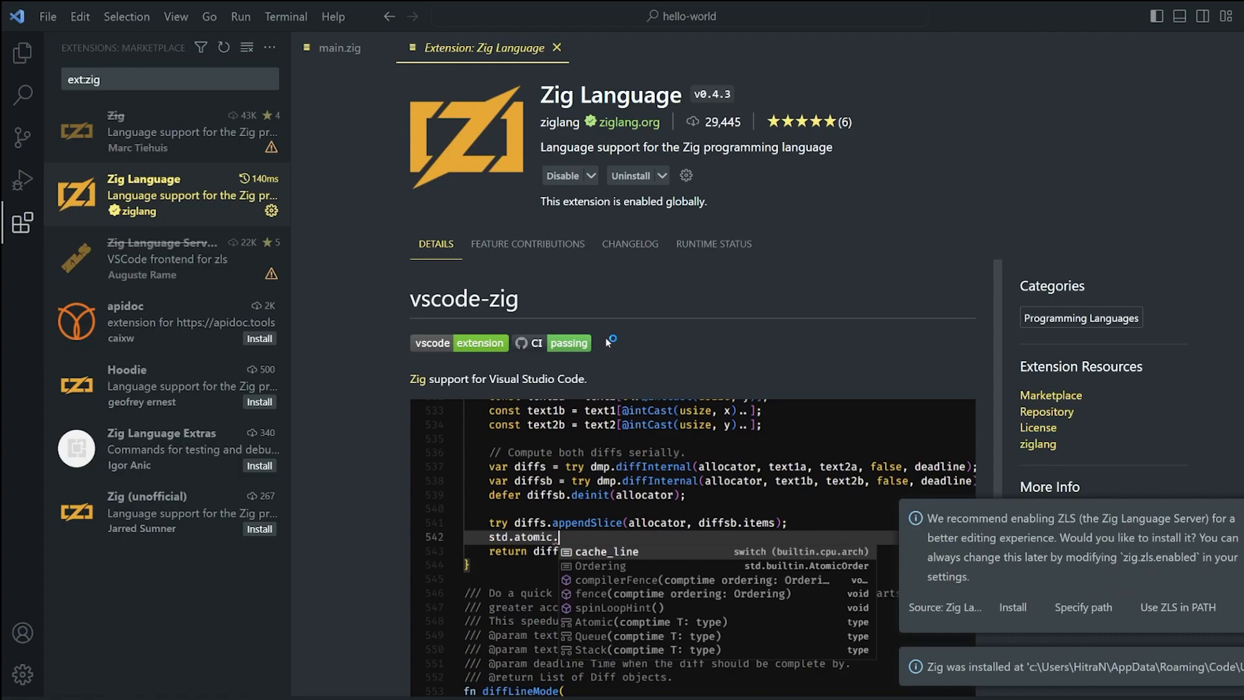
{"action": "mouse_move", "coordinate": [819, 466]}
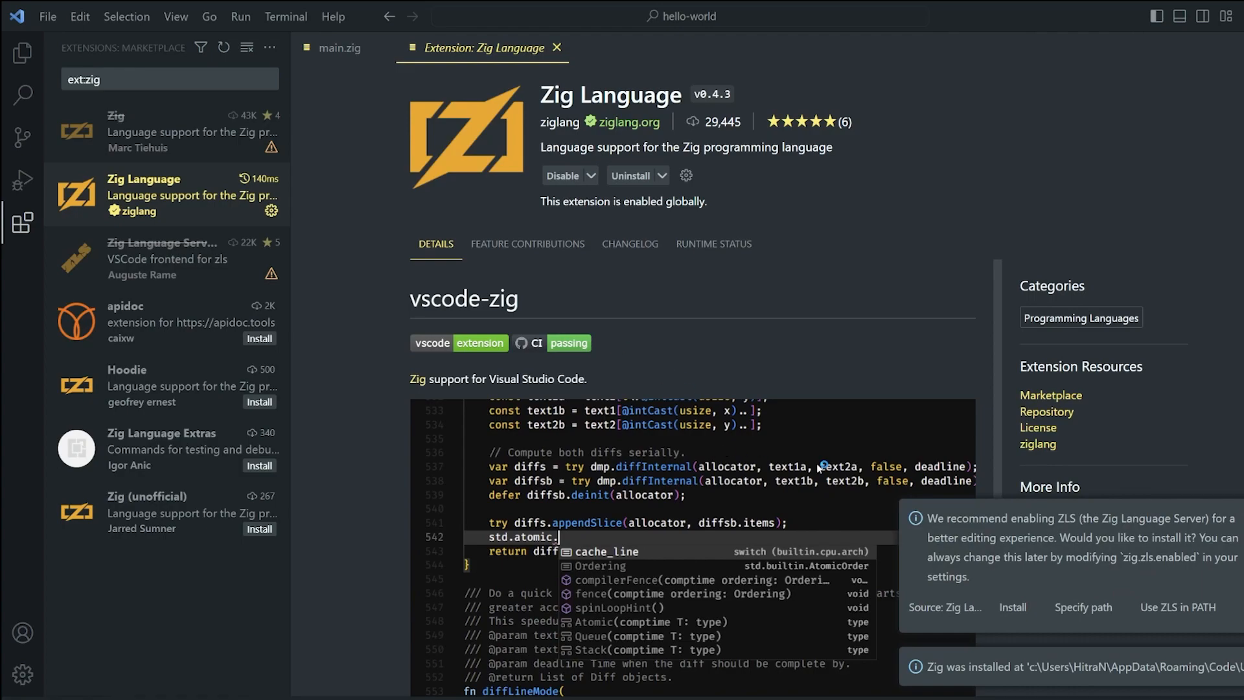
- Browse into the 0.11.0 Zig folder for a language server, then cancel the picker
{"action": "left_click", "coordinate": [1082, 607]}
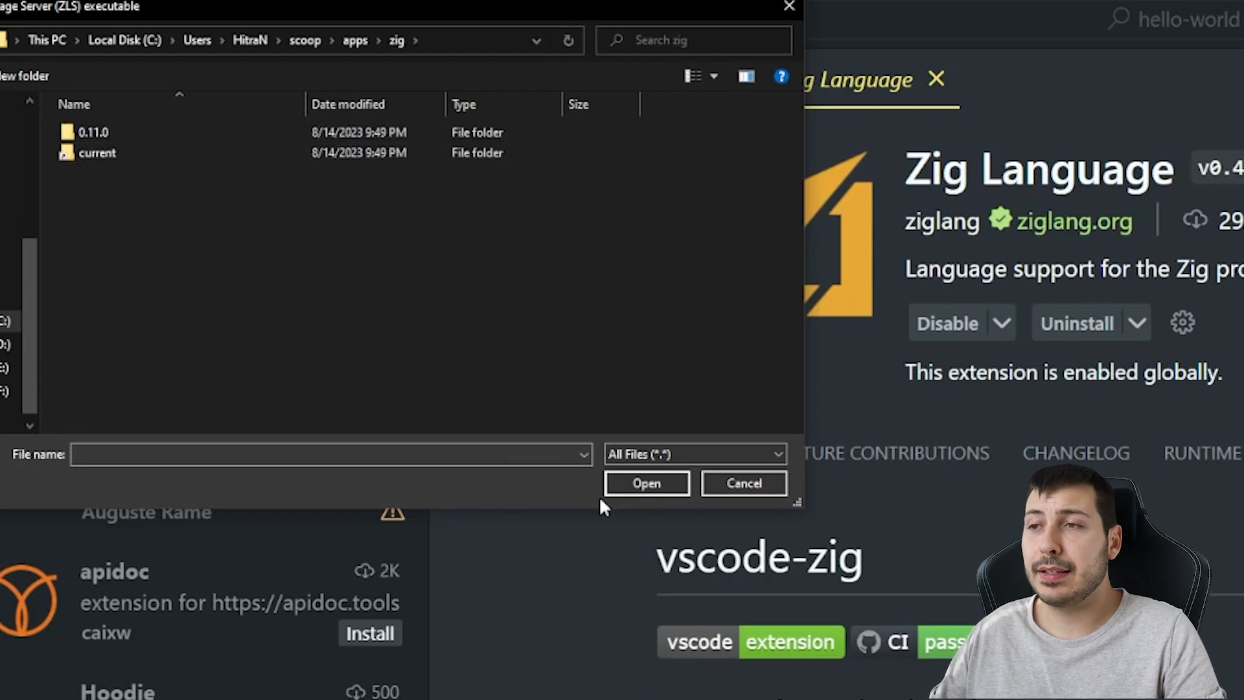
{"action": "double_click", "coordinate": [92, 131]}
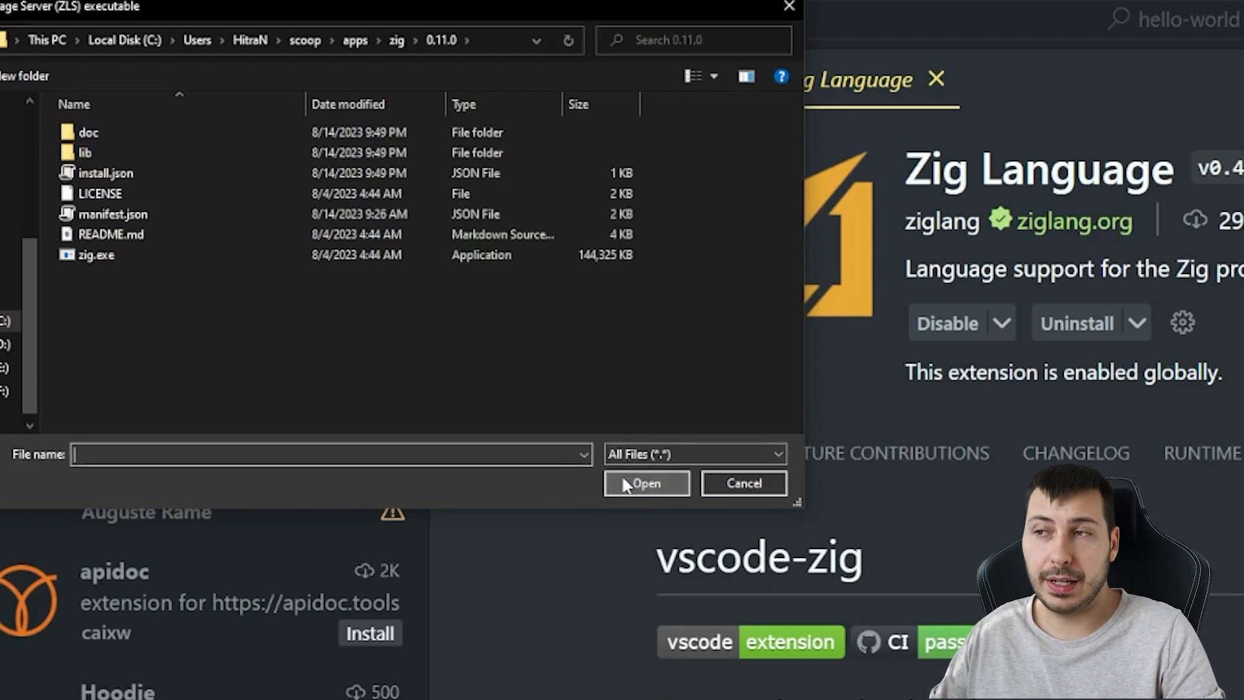
{"action": "left_click", "coordinate": [743, 483]}
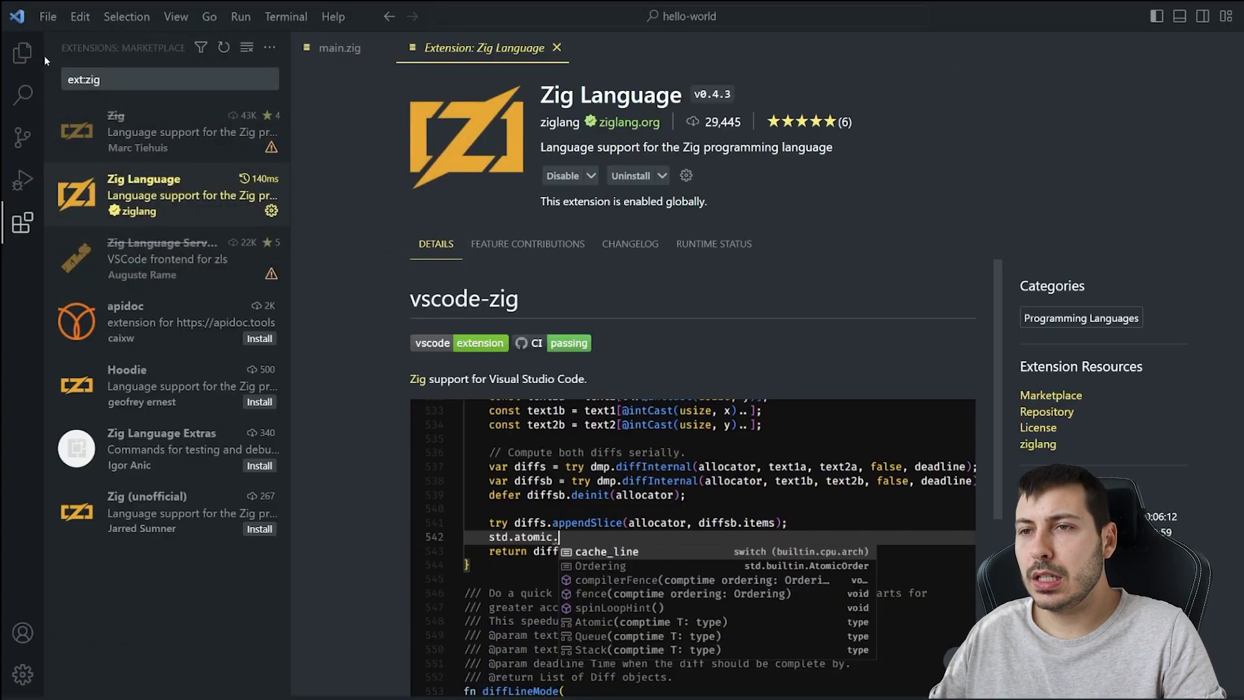
{"action": "mouse_move", "coordinate": [163, 210]}
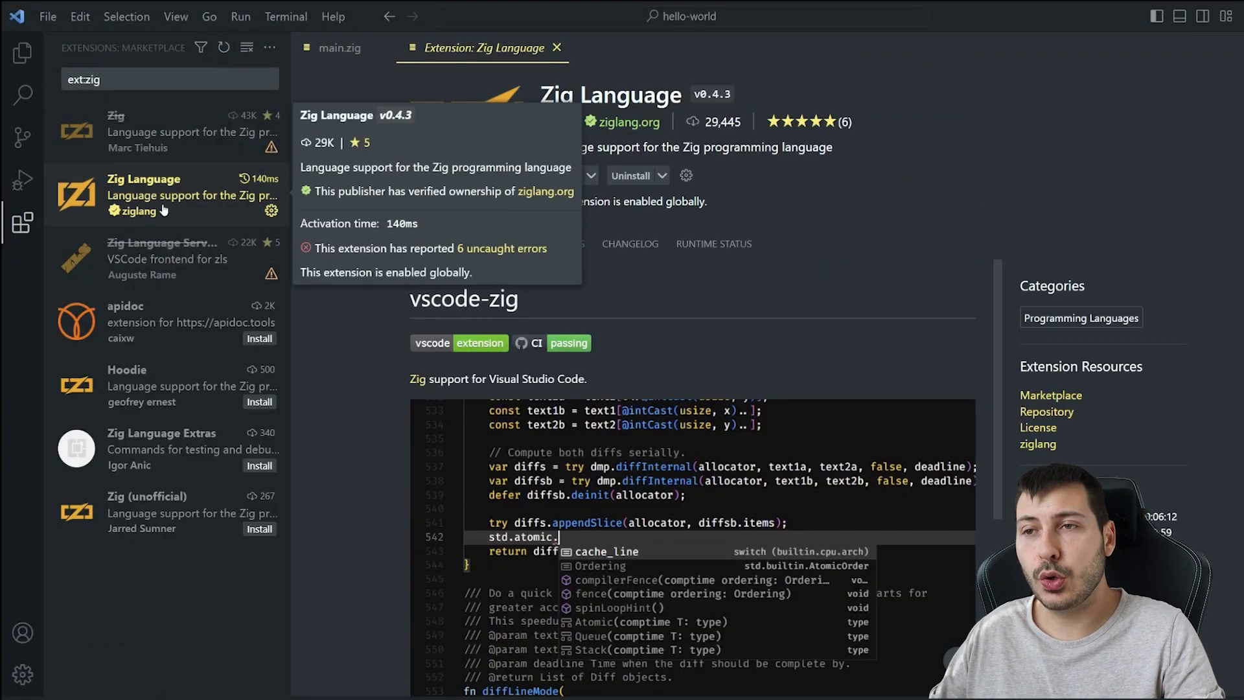
- Switch to main.zig and select the template code in main's body
{"action": "left_click", "coordinate": [339, 48]}
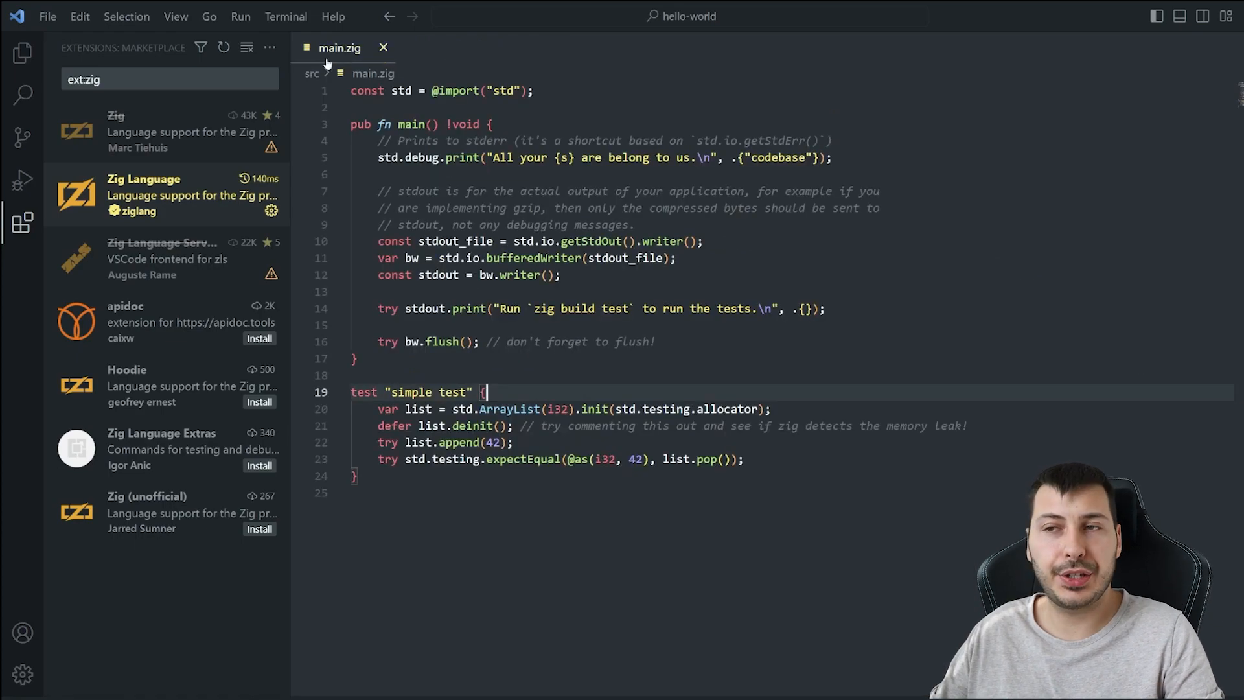
{"action": "double_click", "coordinate": [537, 225]}
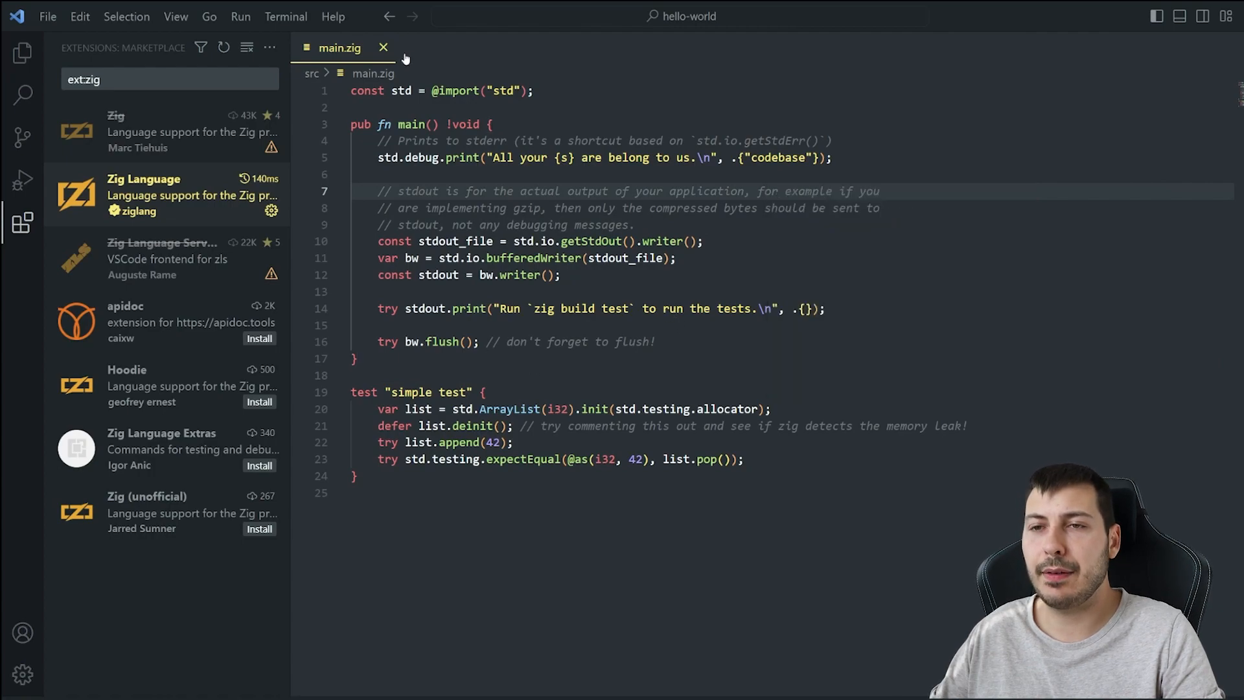
{"action": "left_click", "coordinate": [22, 51]}
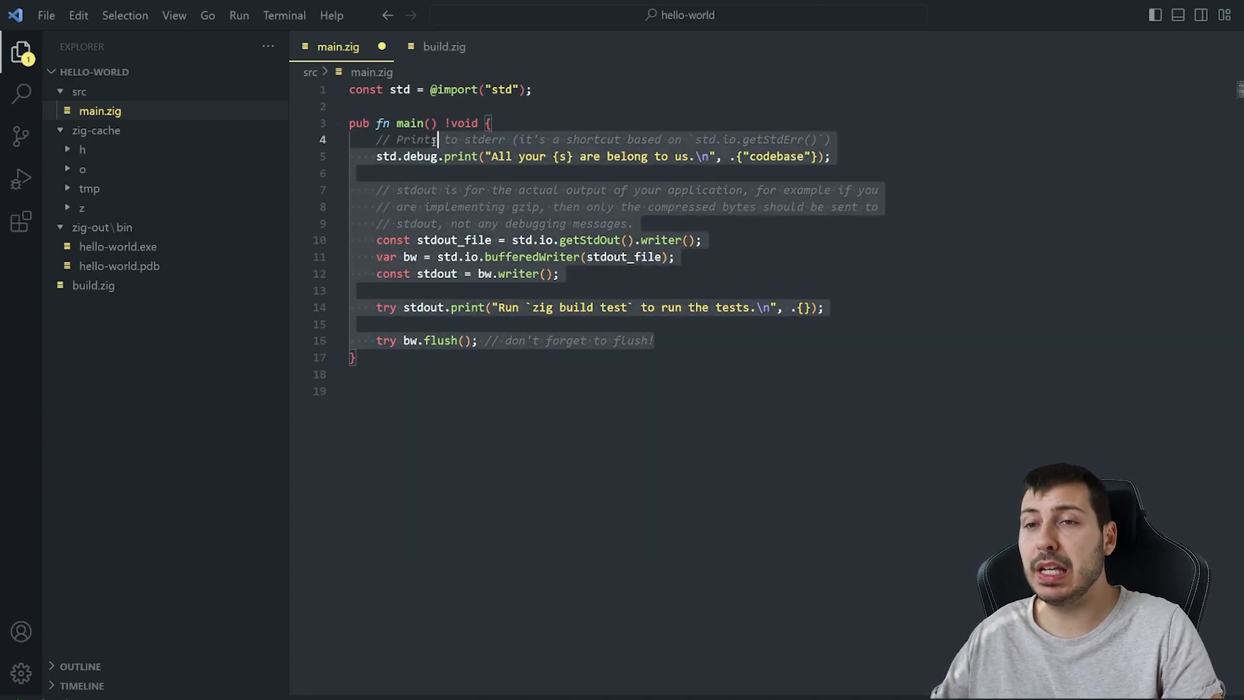
- Declare const num1: i32 = 5; inside main
{"action": "type", "text": "const"}
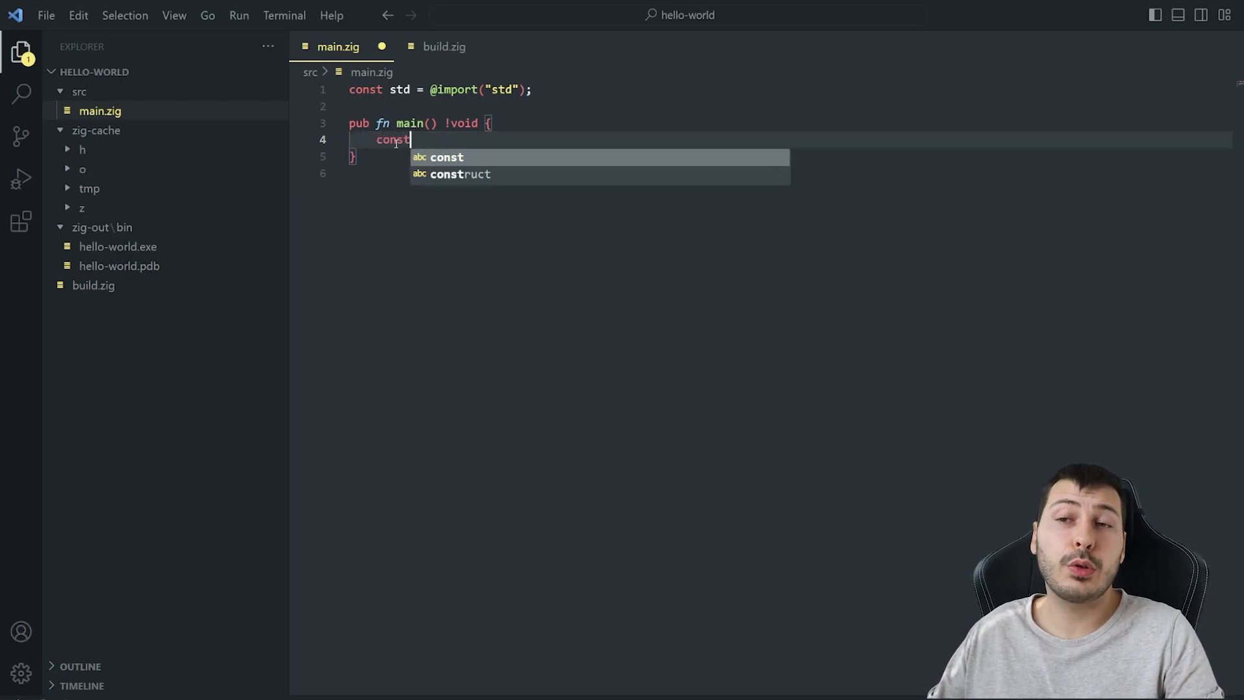
{"action": "type", "text": "\" \""}
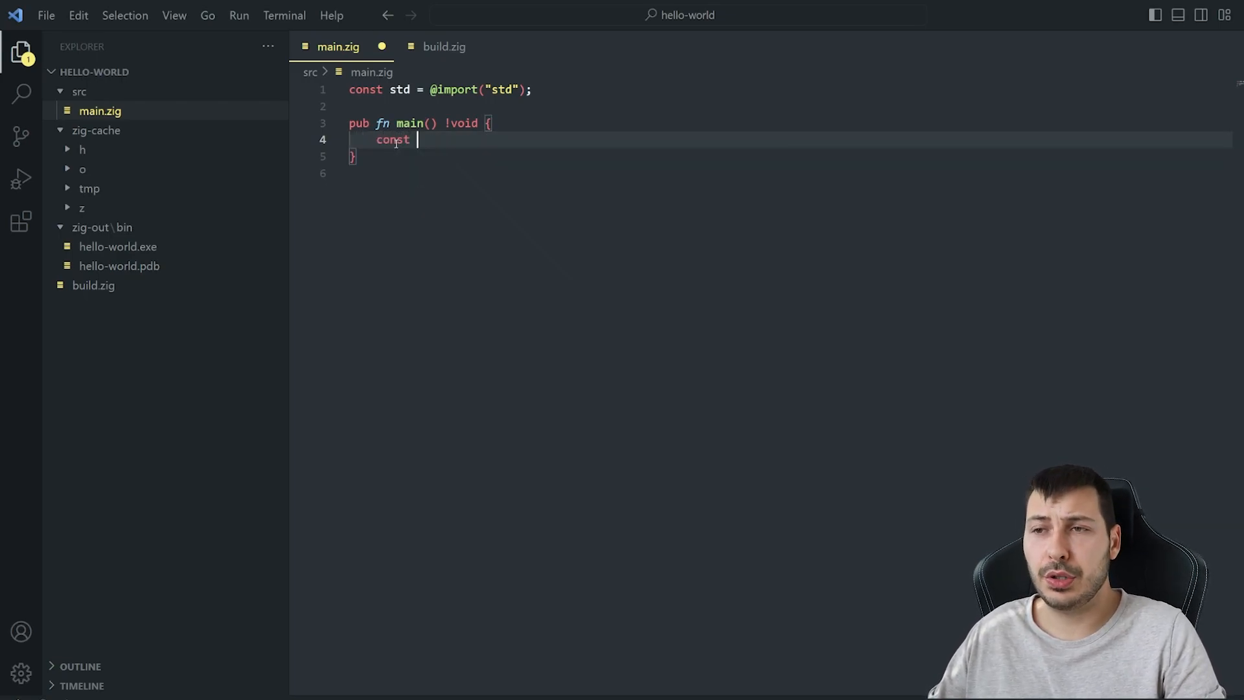
{"action": "type", "text": "num1 ="}
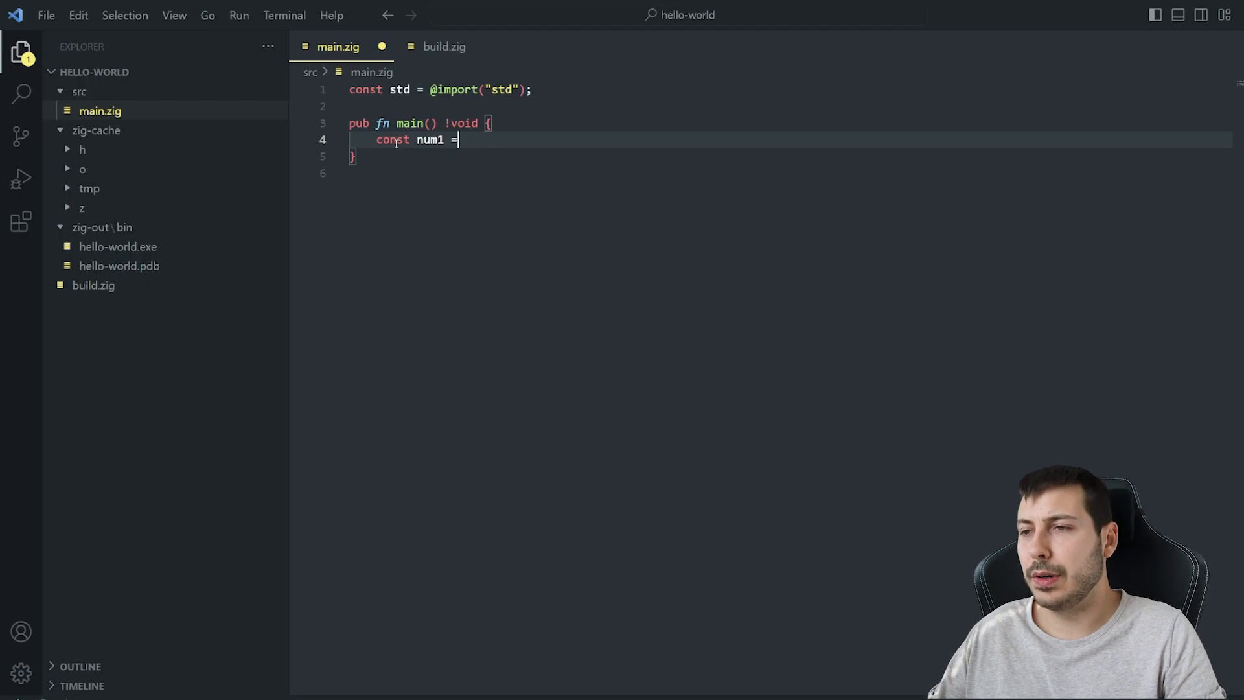
{"action": "key", "text": "Backspace"}
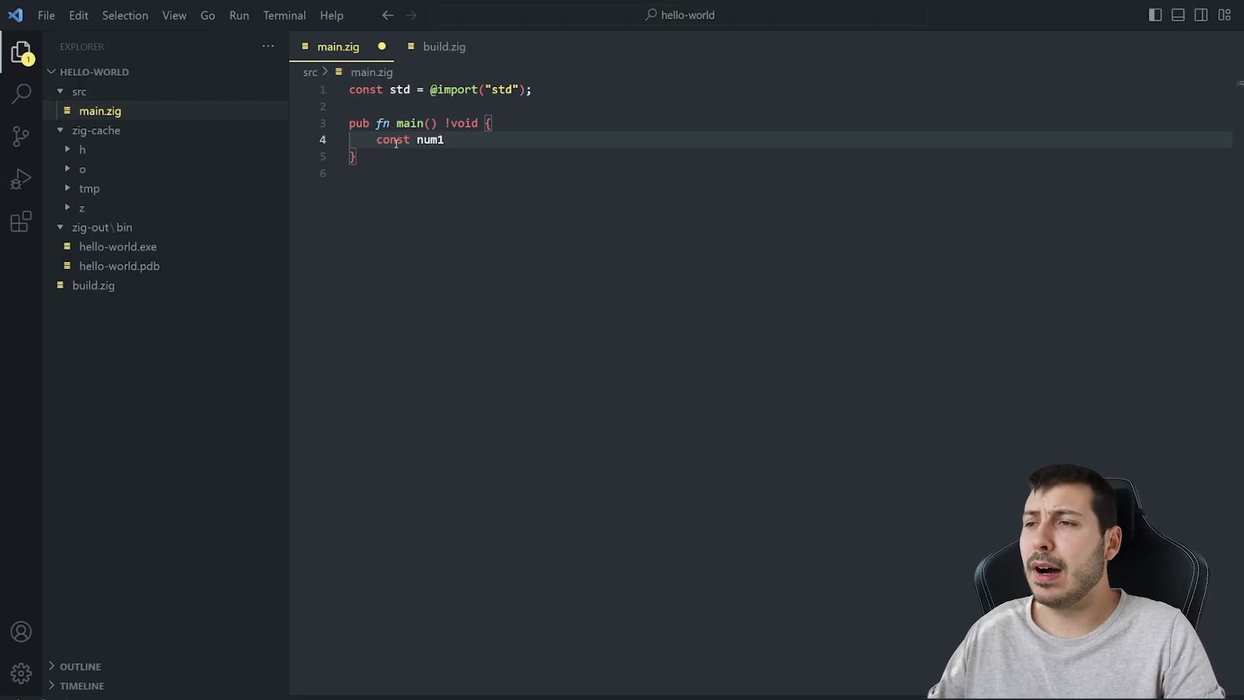
{"action": "type", "text": ": i"}
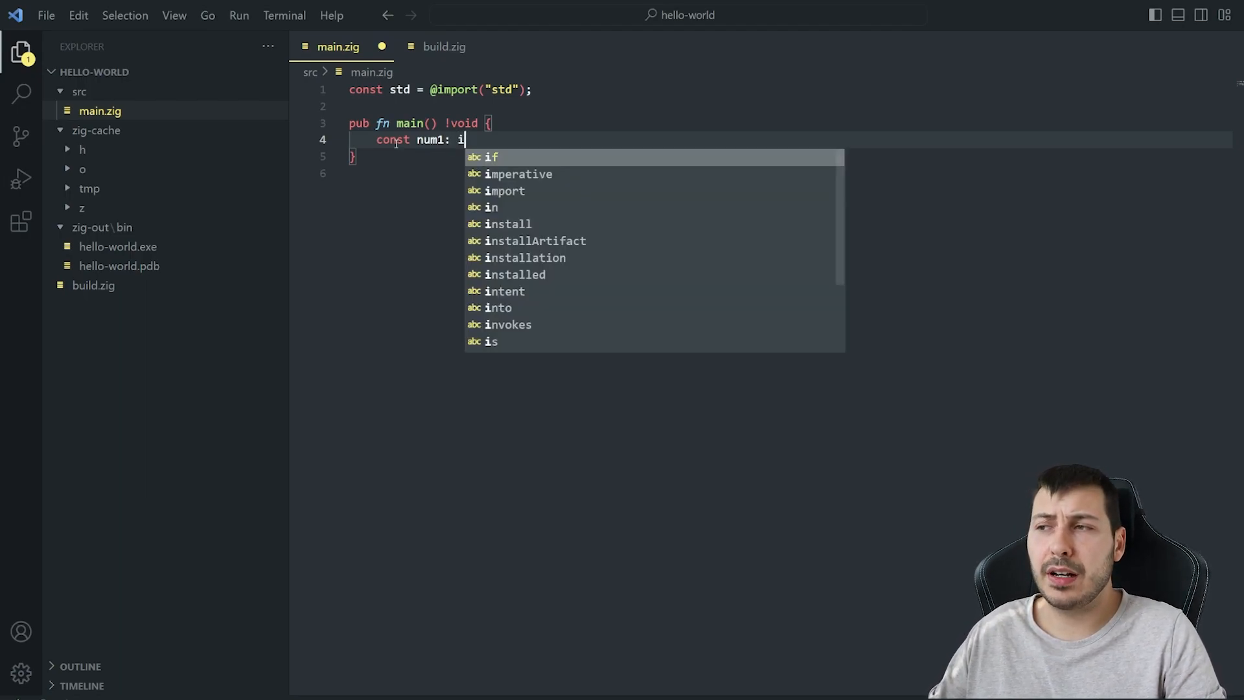
{"action": "type", "text": "32 ="}
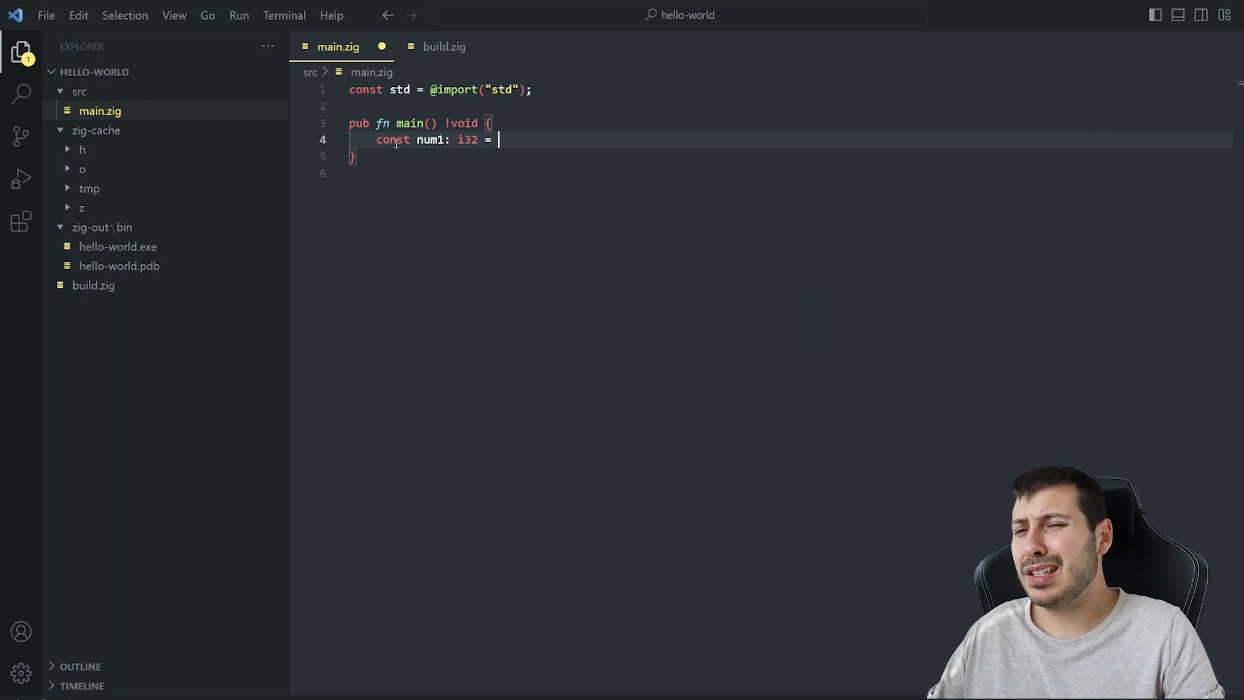
{"action": "type", "text": "5;"}
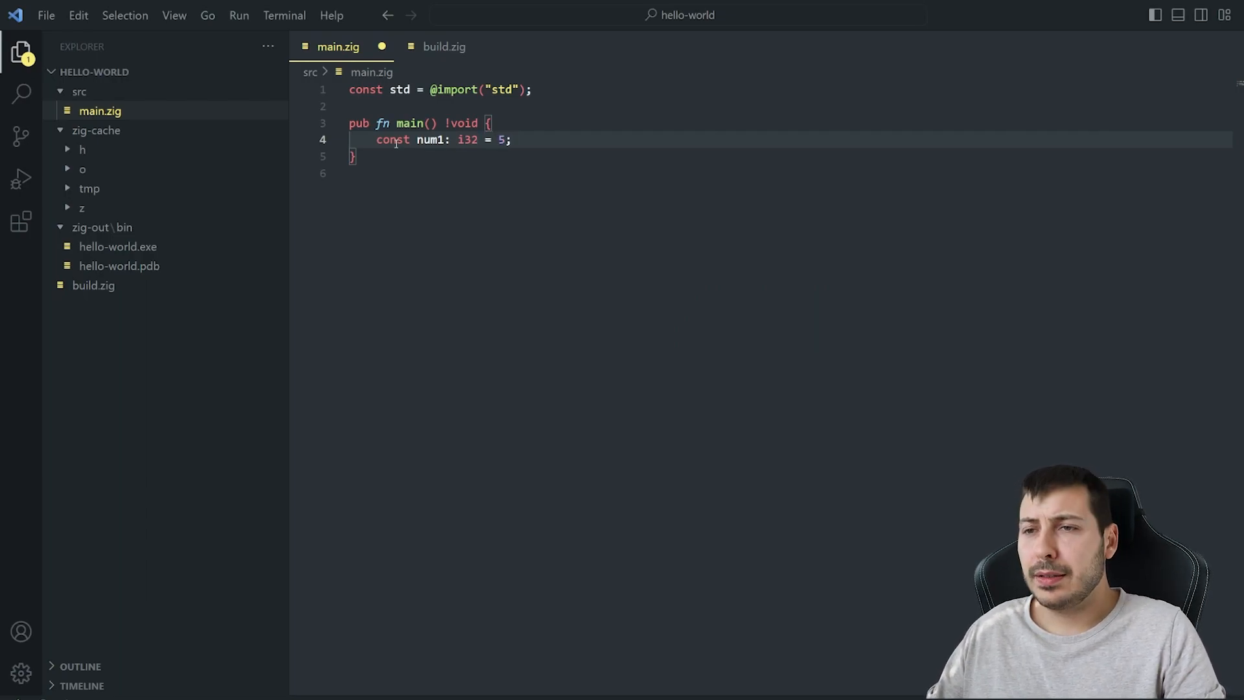
- Declare const num2: u32 = 5; and add // signed and // unsigned comments
{"action": "type", "text": "const num2:"}
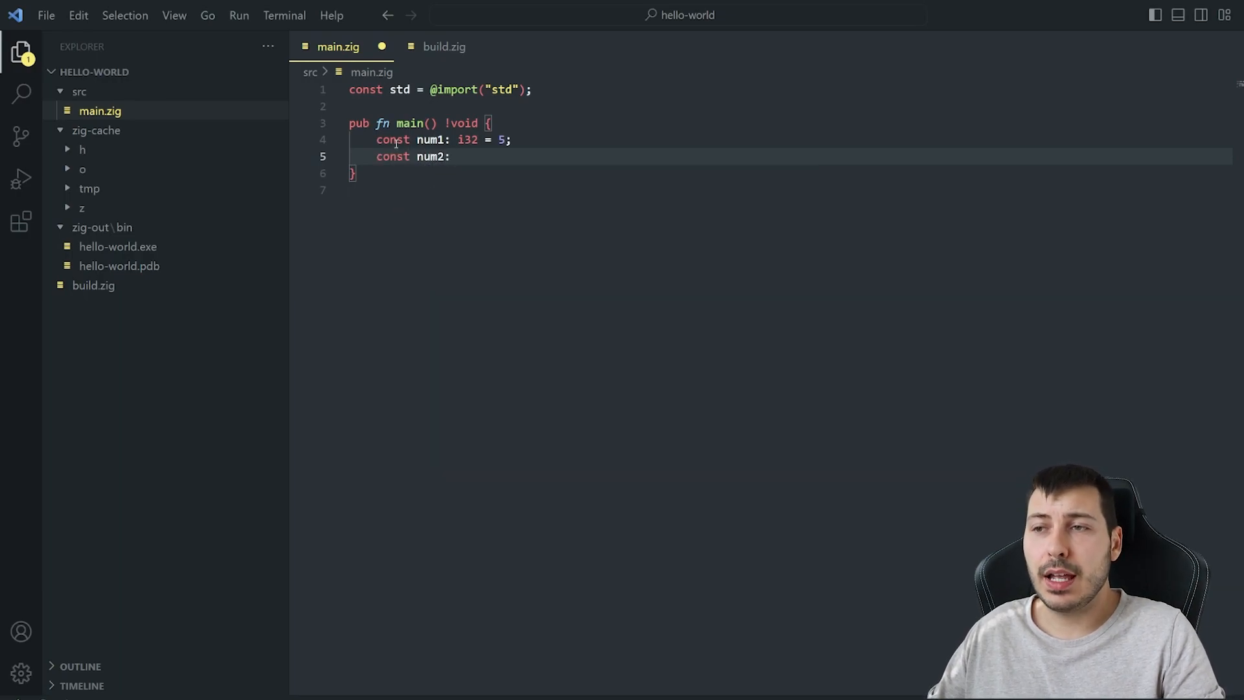
{"action": "type", "text": "i32"}
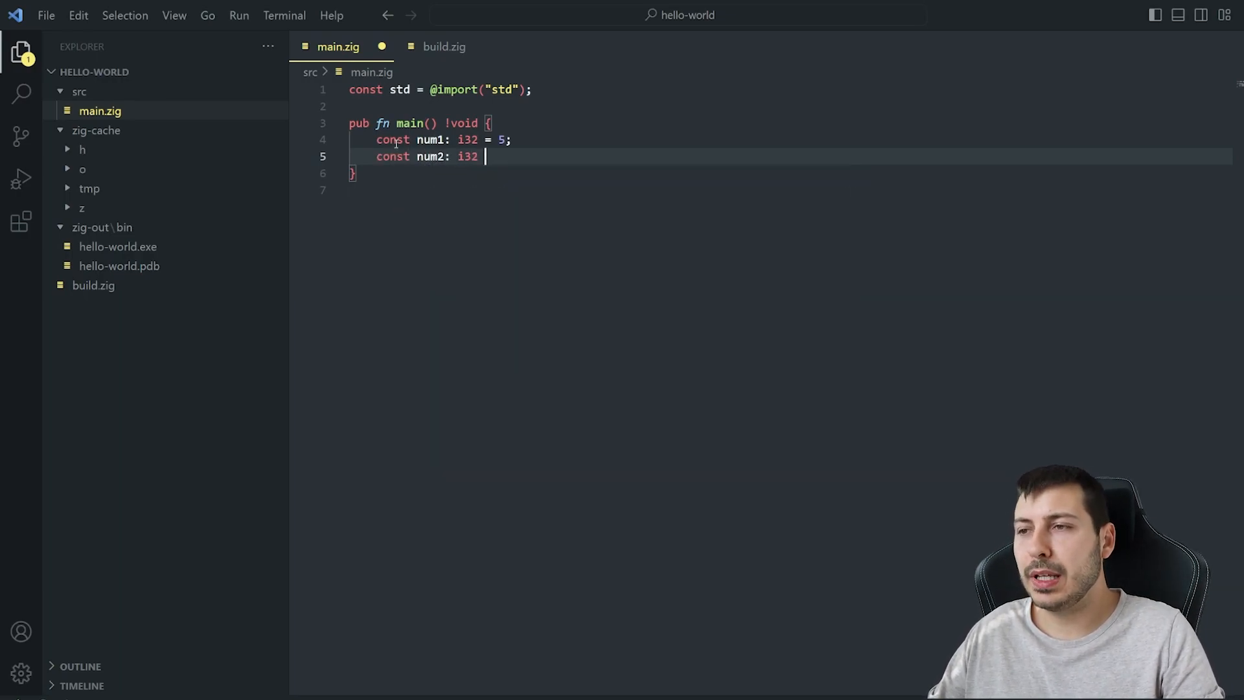
{"action": "type", "text": "="}
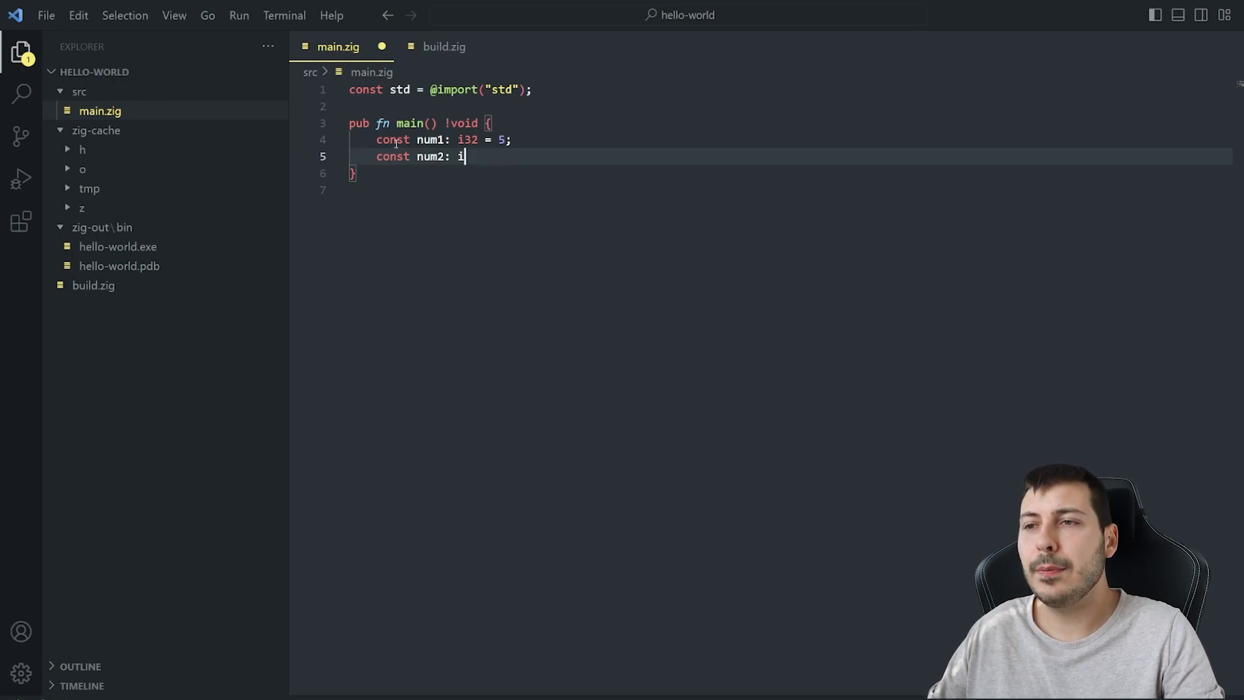
{"action": "type", "text": "u32"}
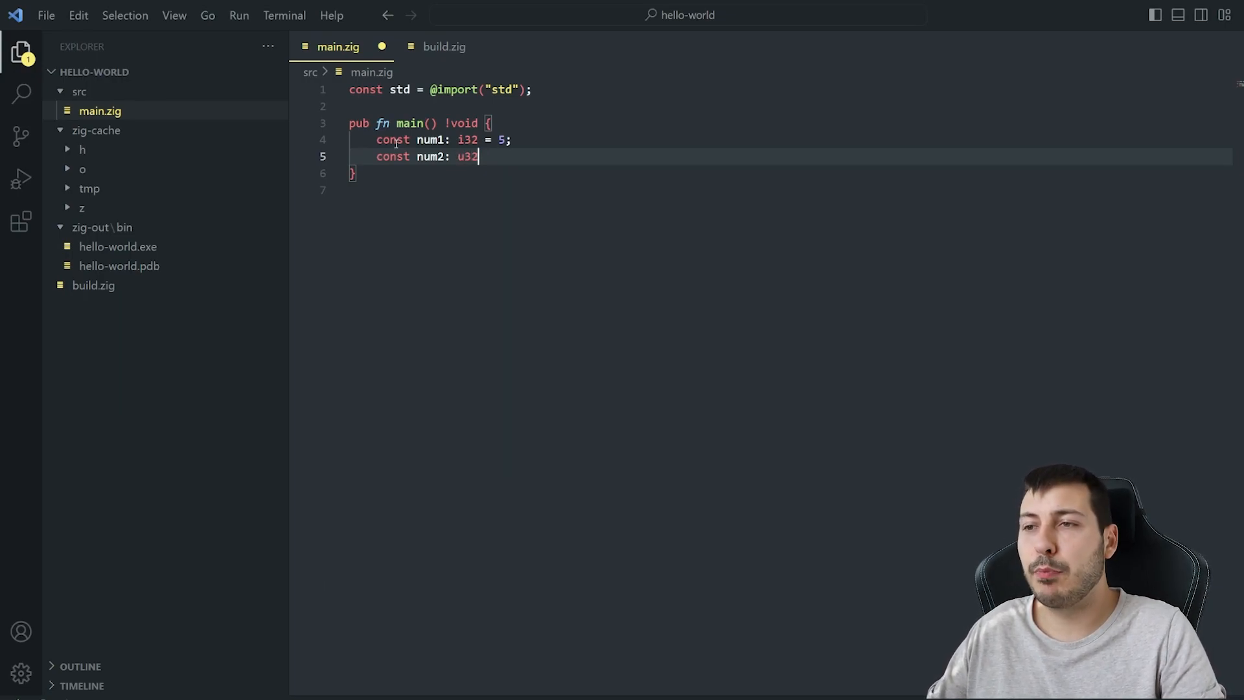
{"action": "type", "text": "= 5"}
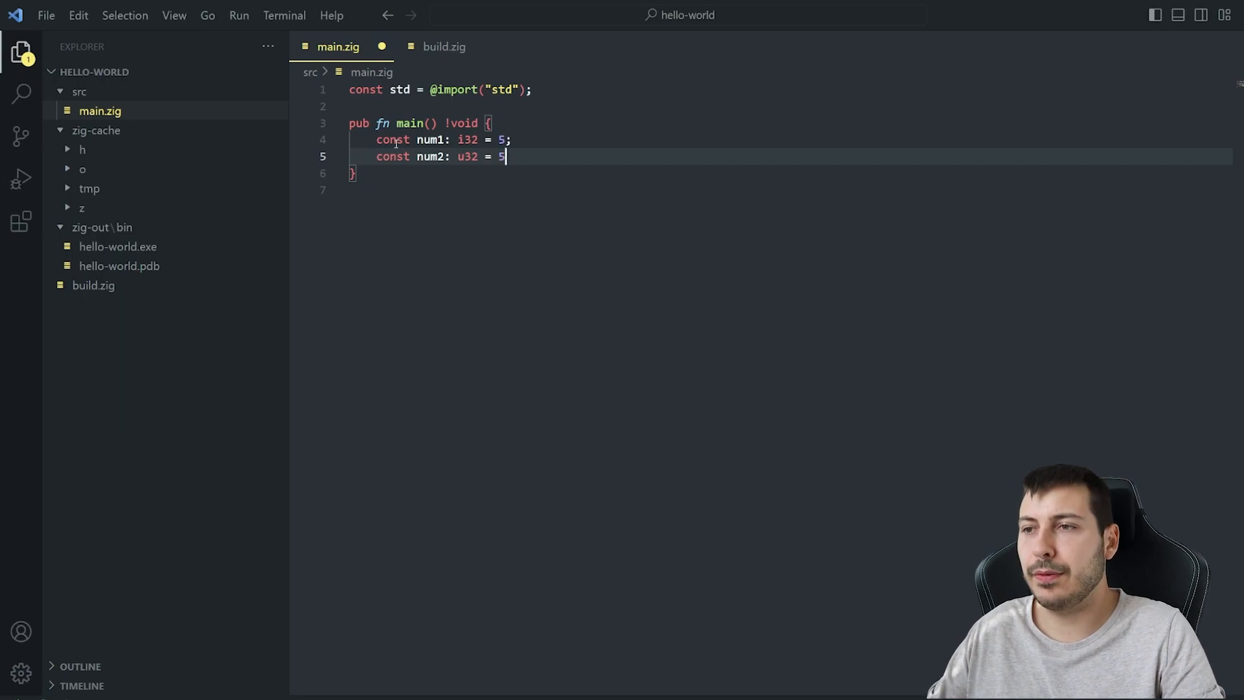
{"action": "key", "text": "Backspace"}
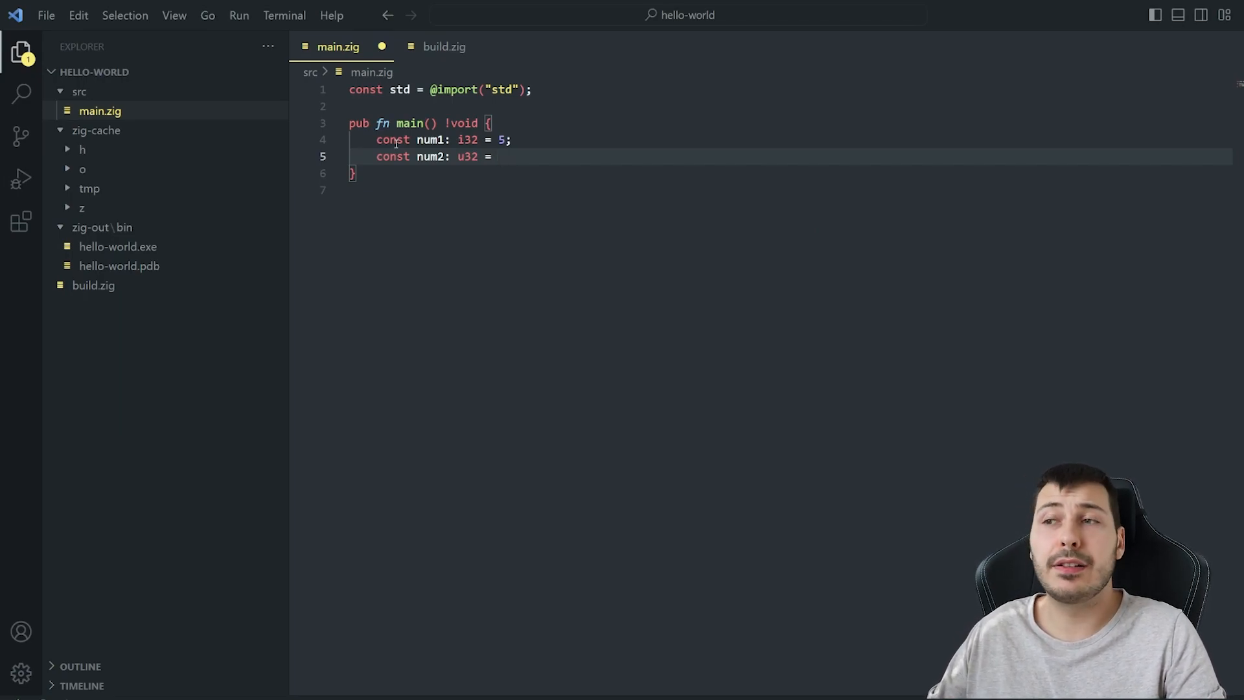
{"action": "type", "text": "5;"}
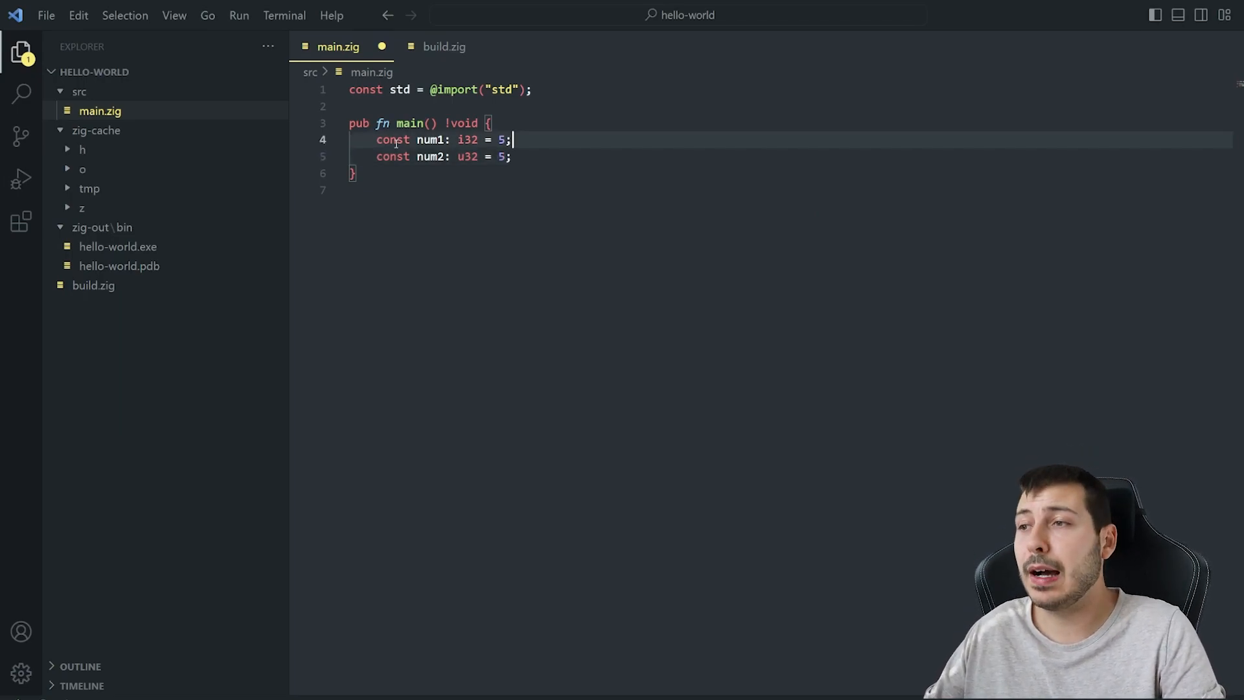
{"action": "type", "text": "// signed"}
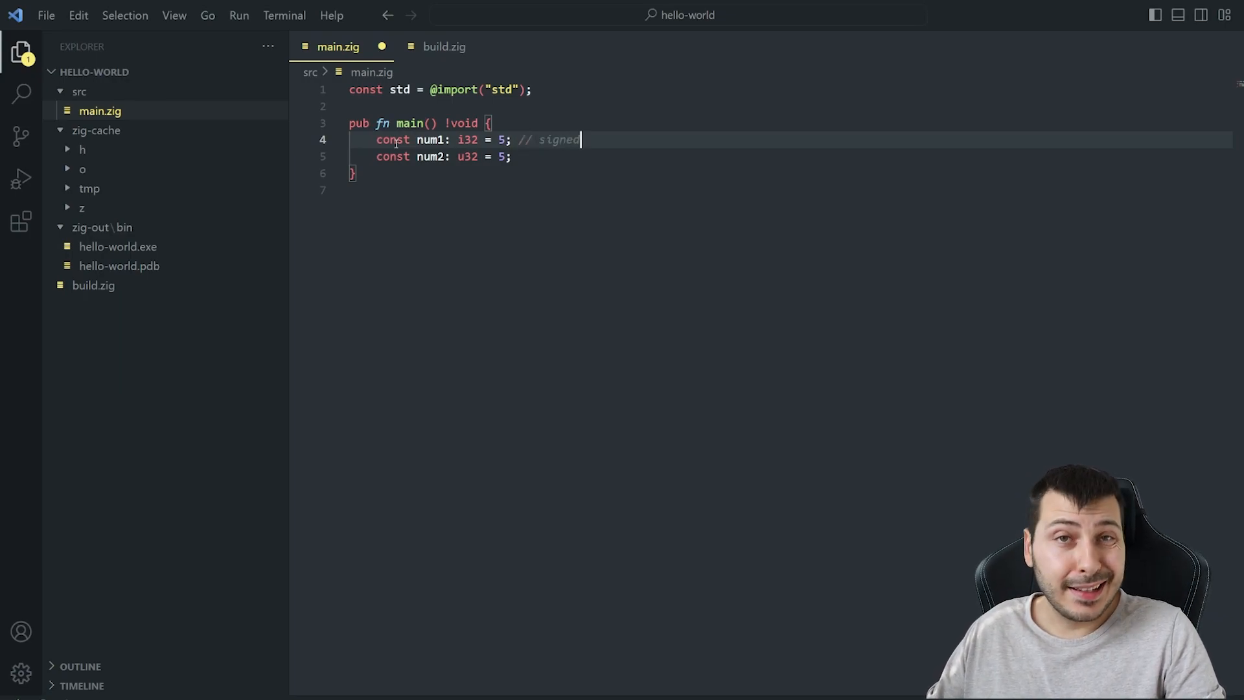
{"action": "type", "text": "//"}
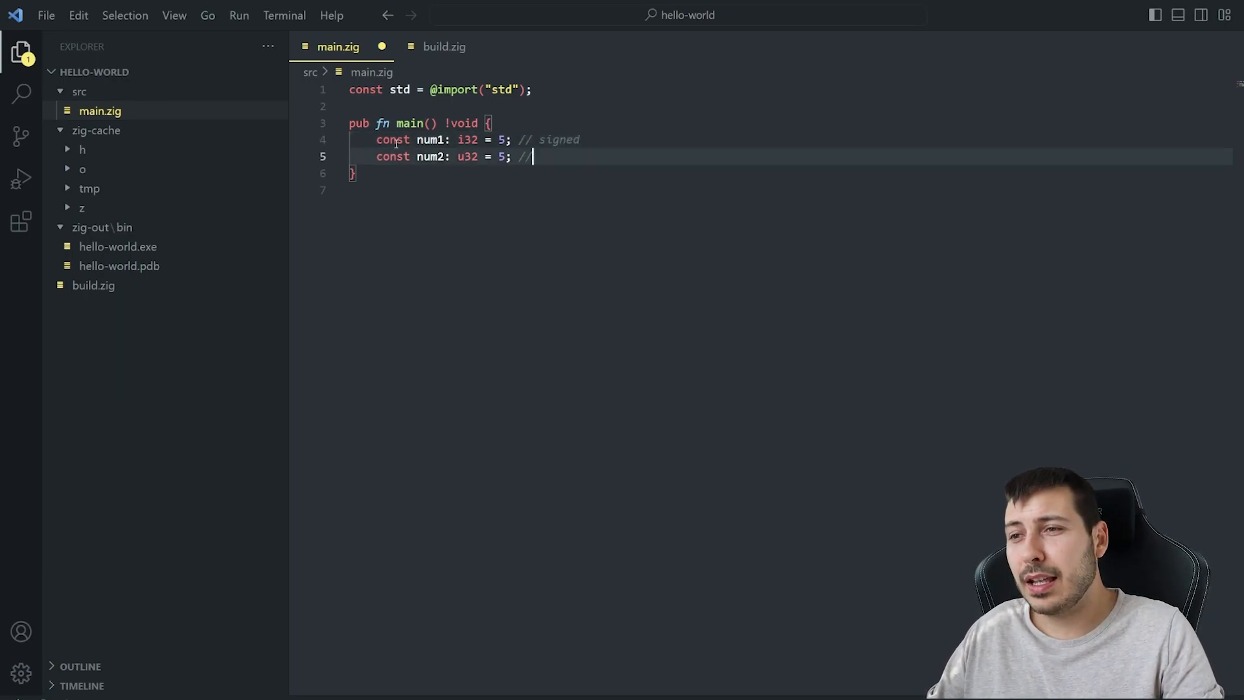
{"action": "type", "text": "unsigned"}
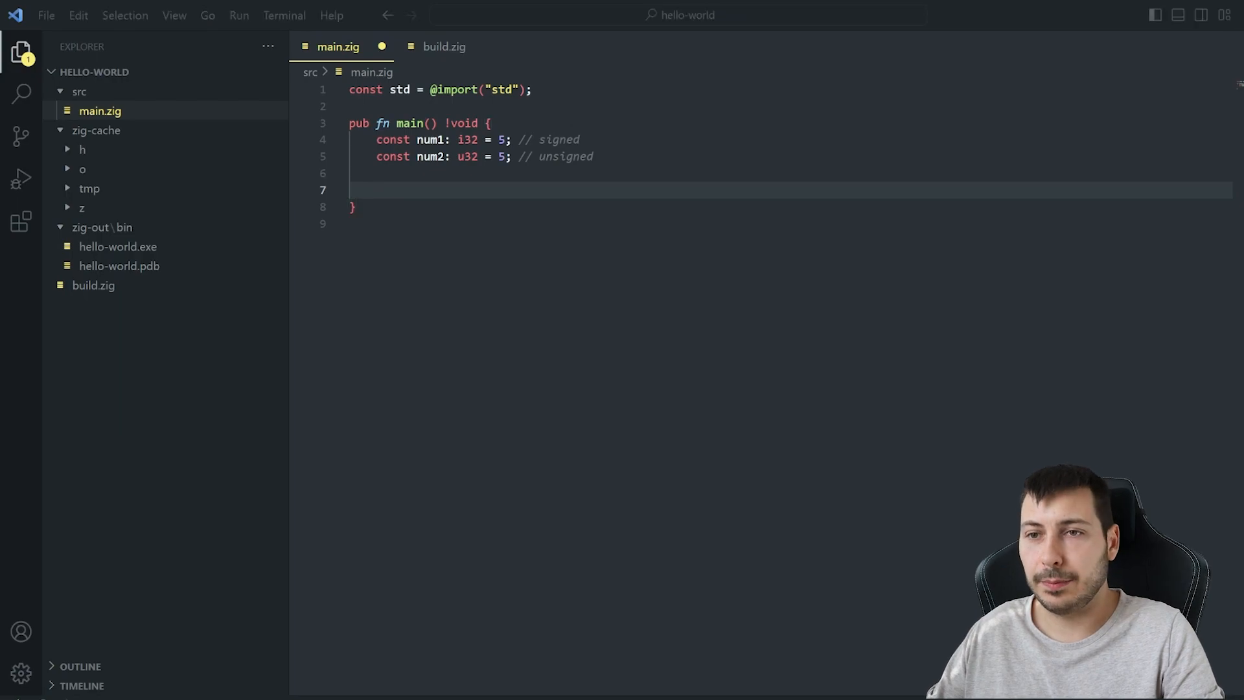
- Add a sum constant of type i32 equal to num1 + num2
{"action": "type", "text": "const s"}
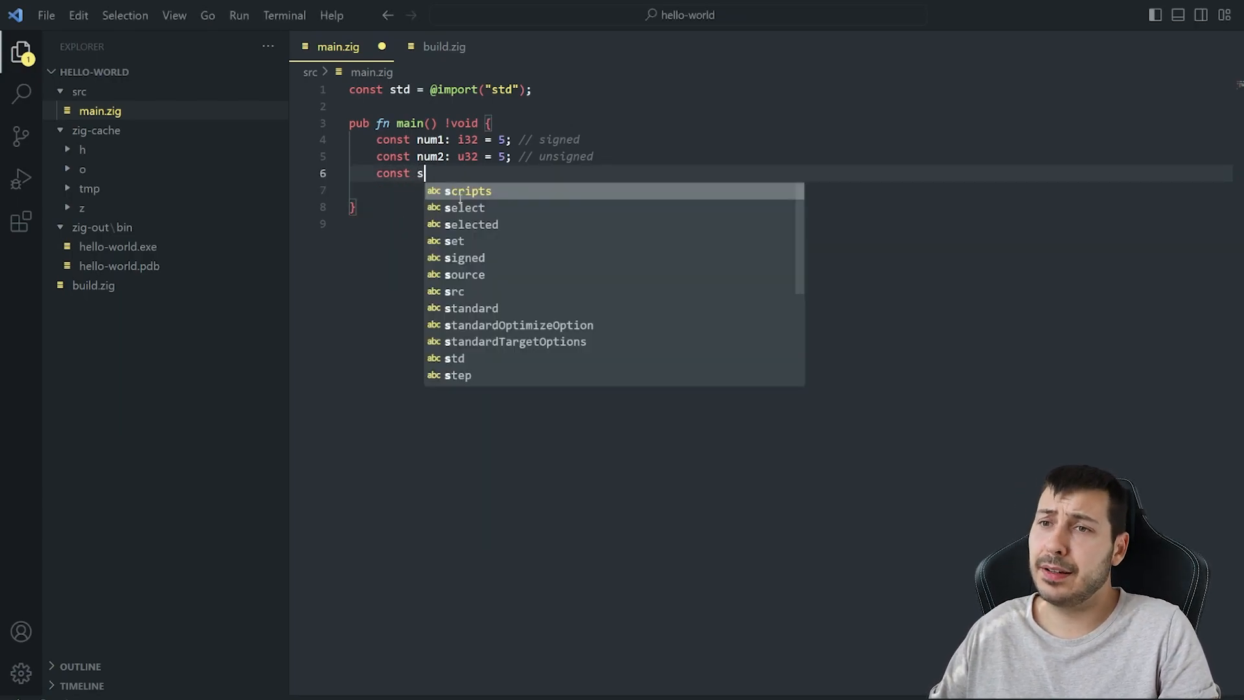
{"action": "type", "text": "um:"}
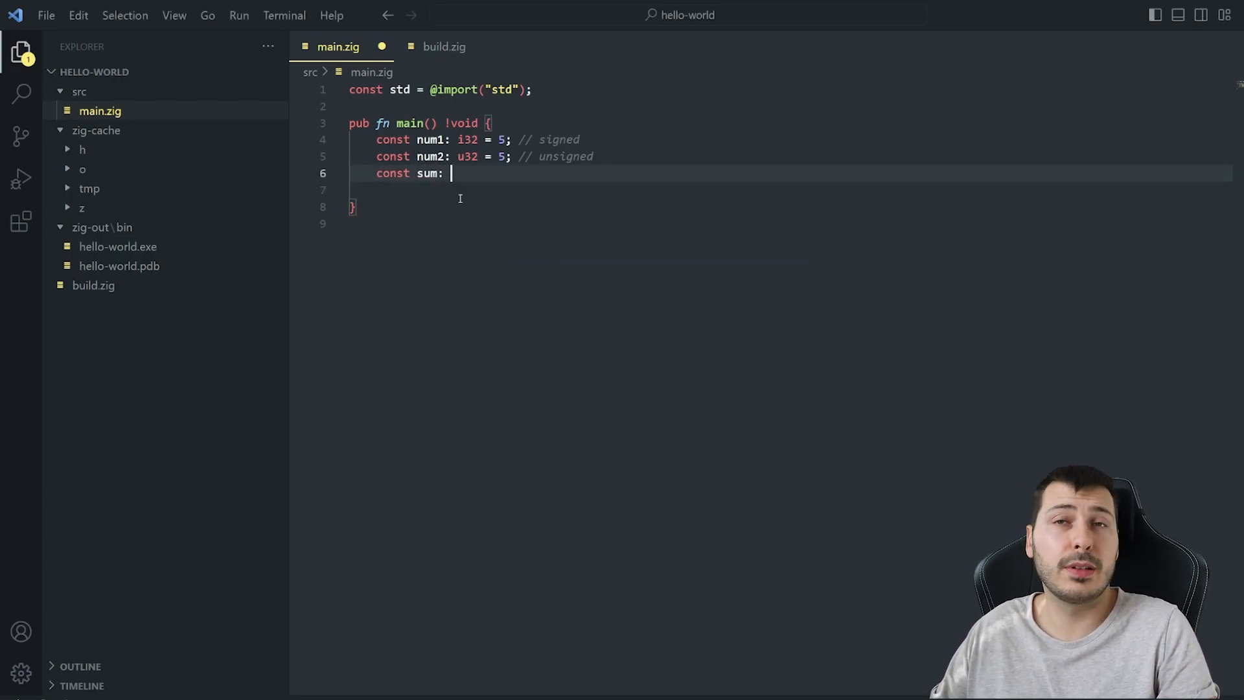
{"action": "type", "text": "i32 = num1 + num"}
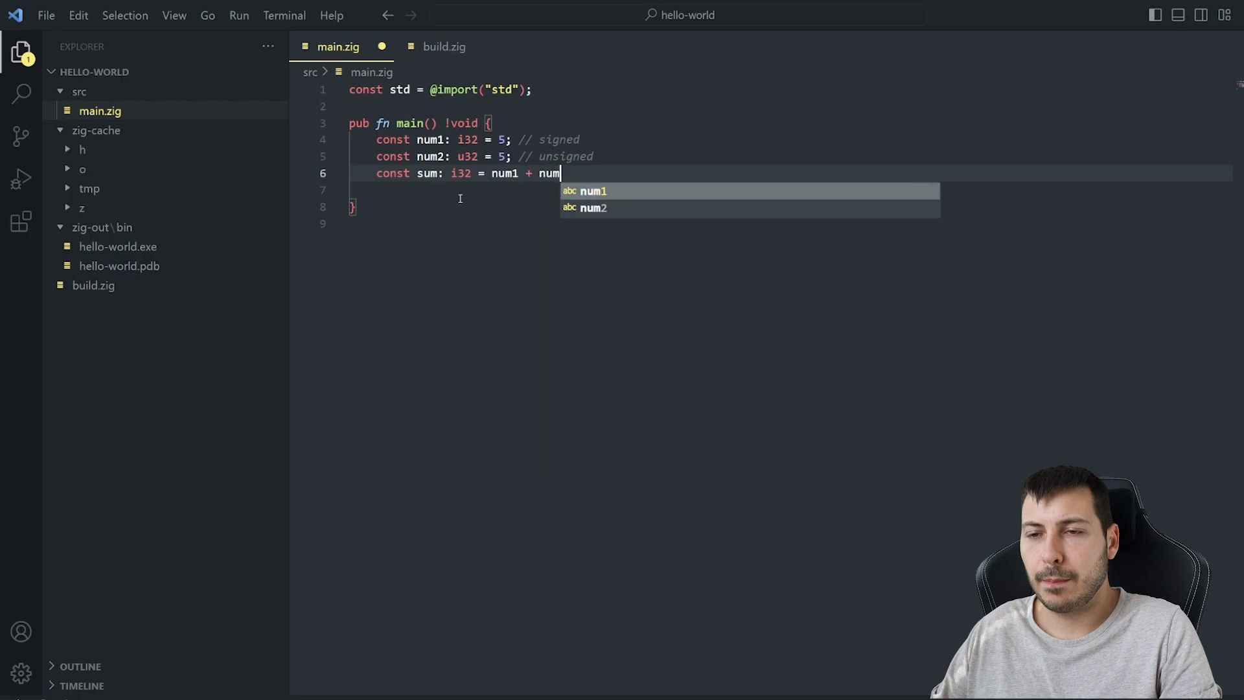
- Add std.debug.print("Sum of {} and {} is {}\n", .{ num1, num2, sum });
{"action": "type", "text": "std.Debug"}
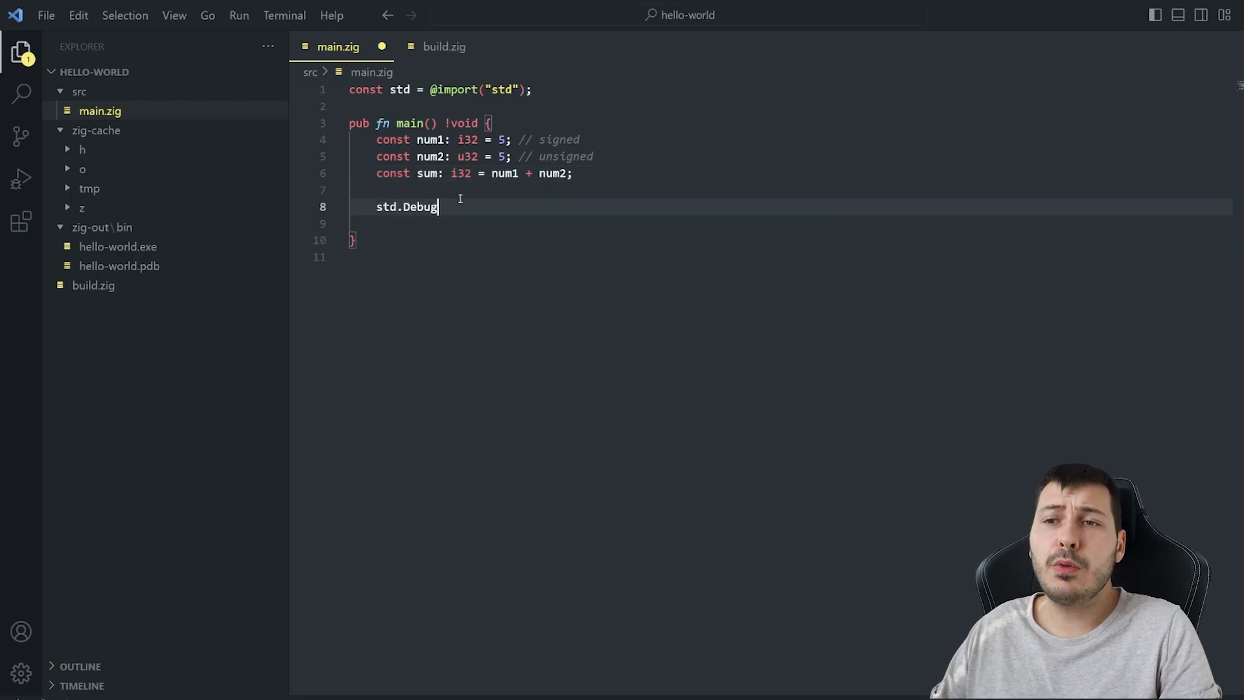
{"action": "type", "text": ".print(\"Sum of {} \")"}
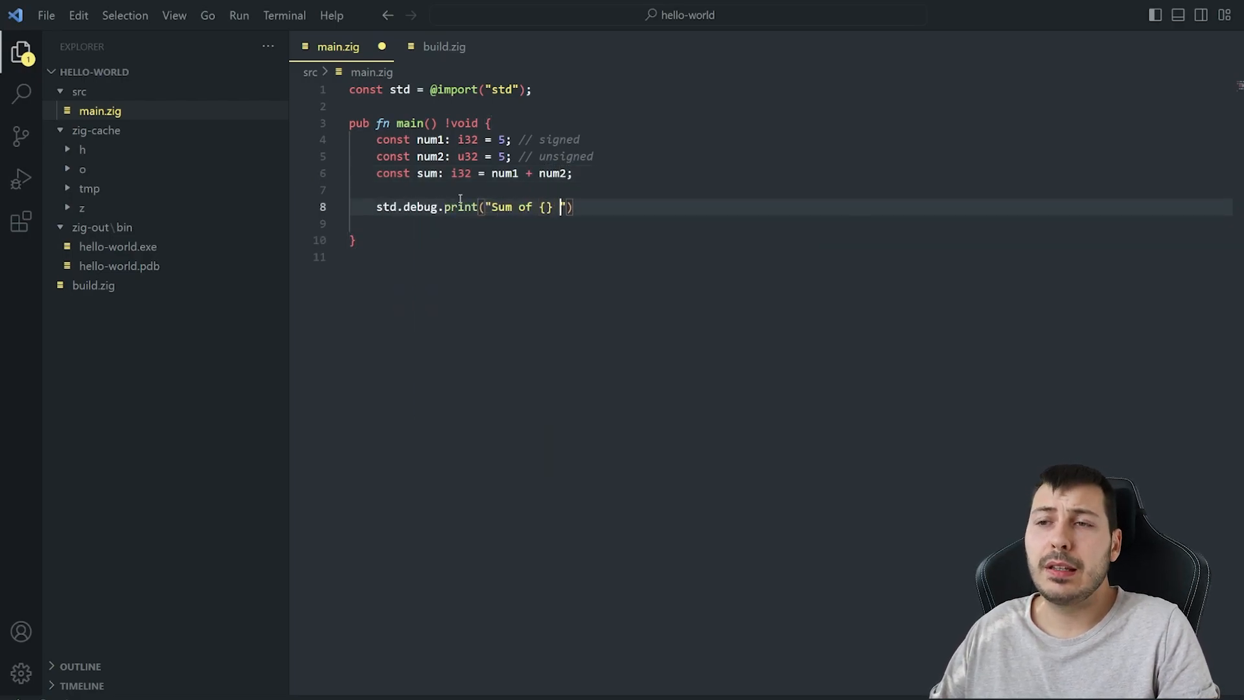
{"action": "type", "text": "and {} is {}\\n\","}
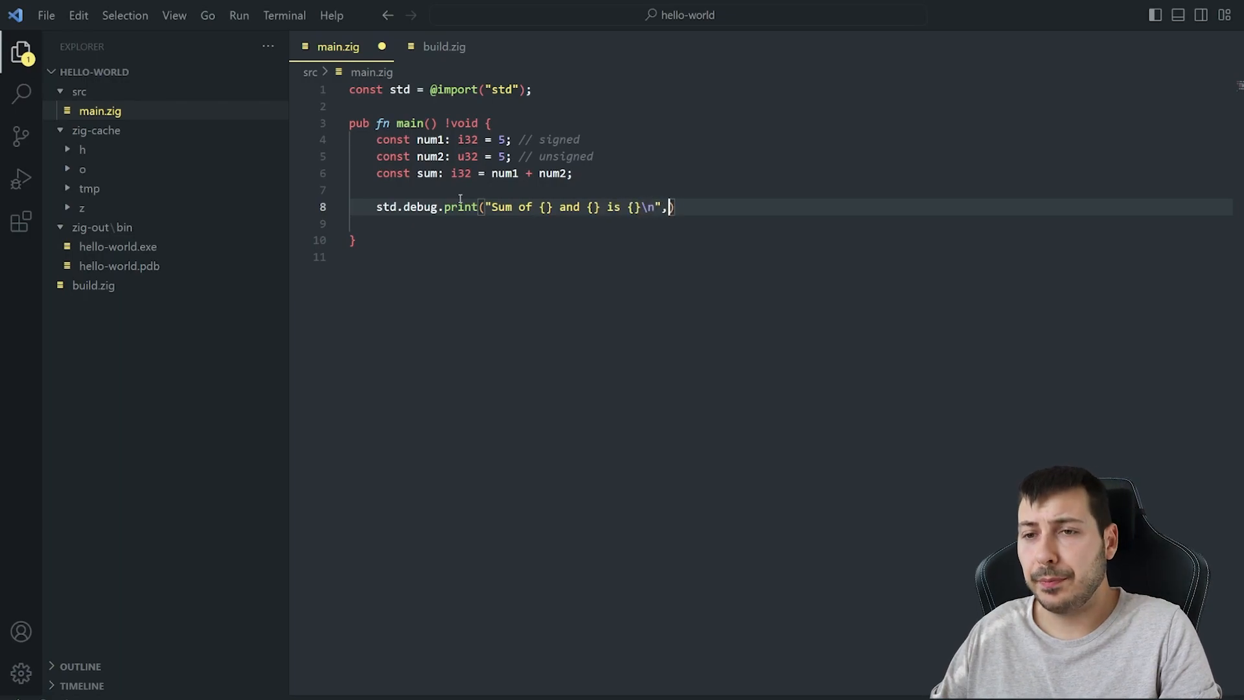
{"action": "type", "text": ".{ num1, num2, sum });"}
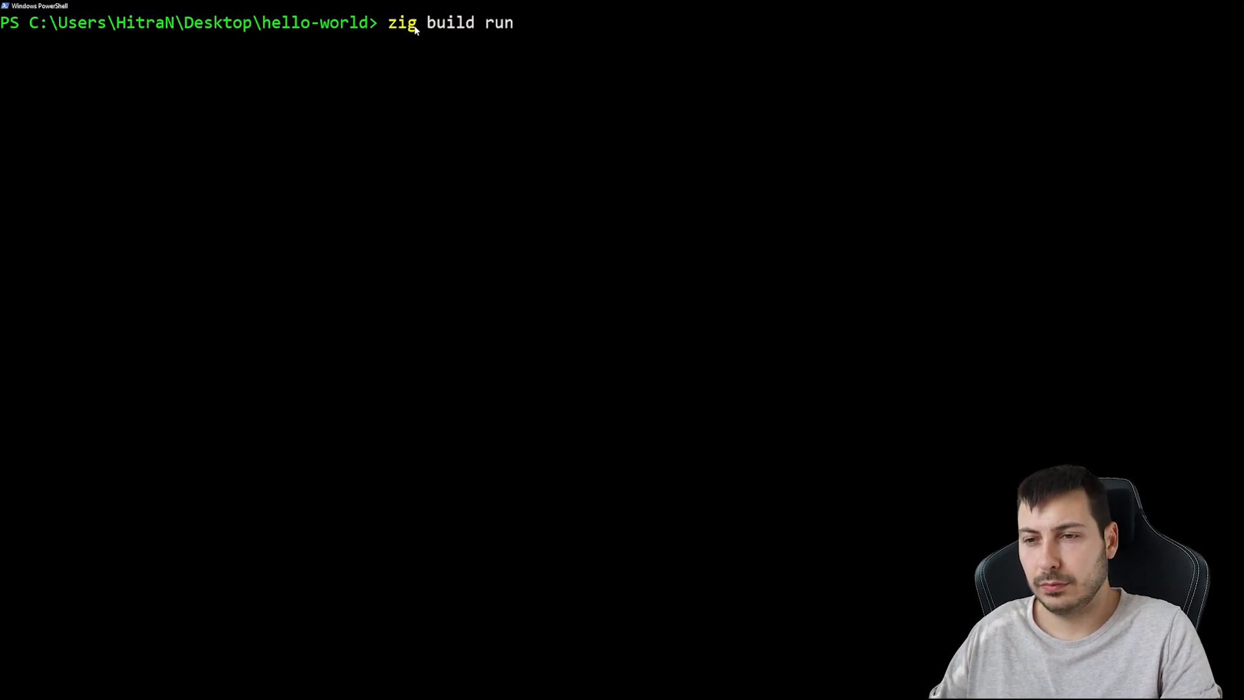
- Run zig build run in PowerShell to print 'Sum of 5 and 5 is 10'
{"action": "key", "text": "Enter"}
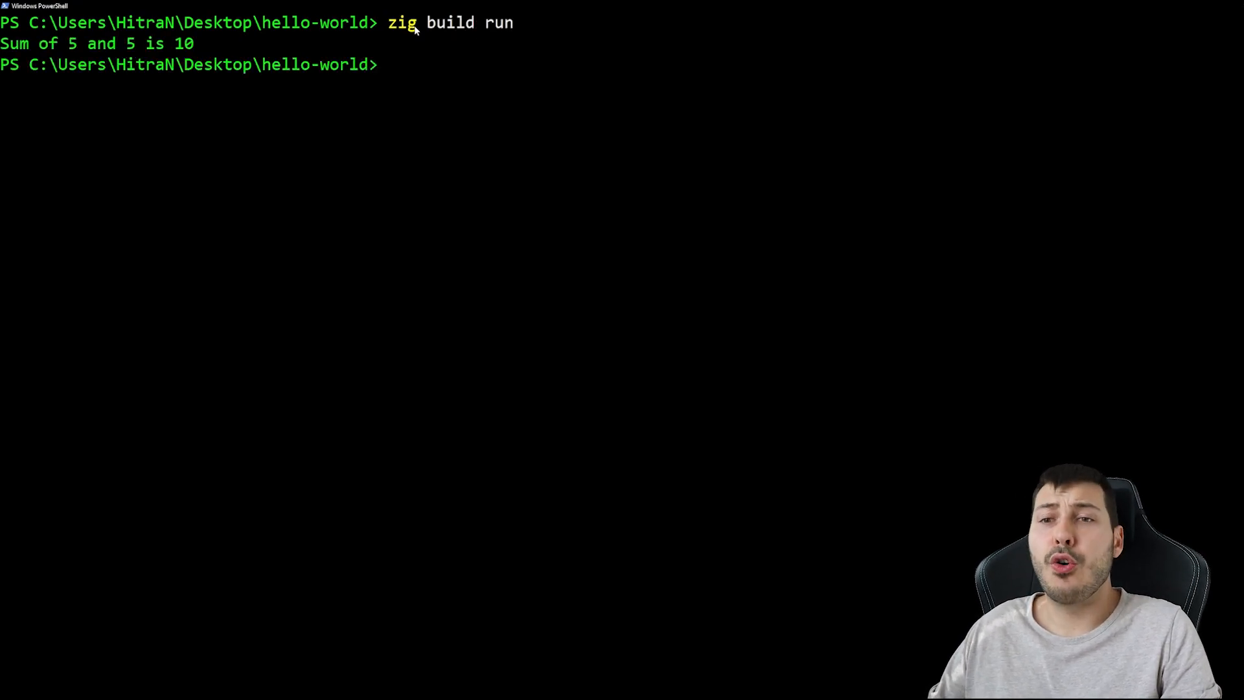